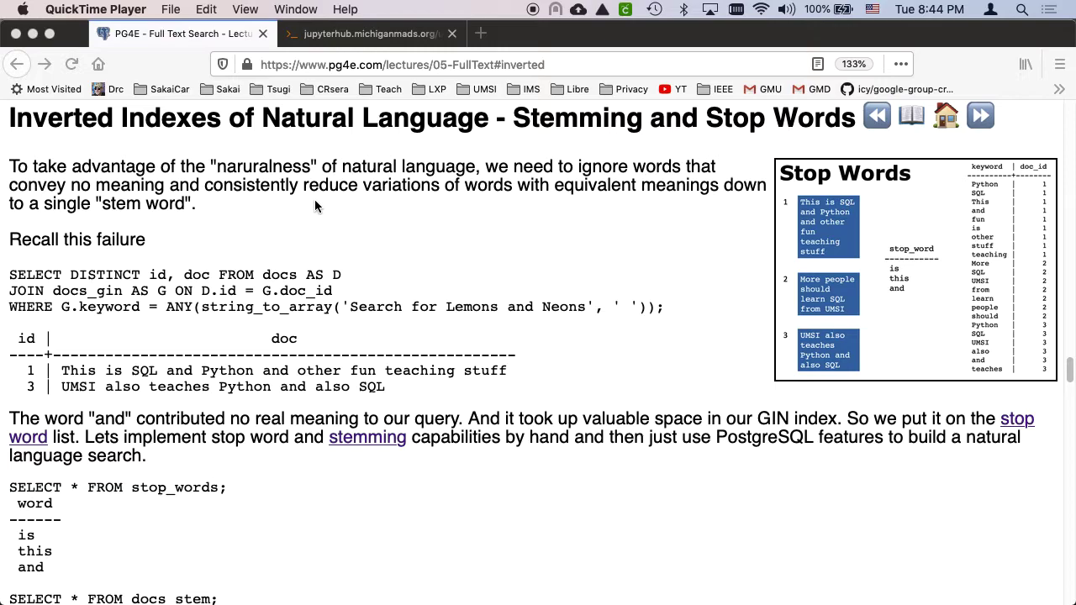
pyautogui.moveTo(327, 234)
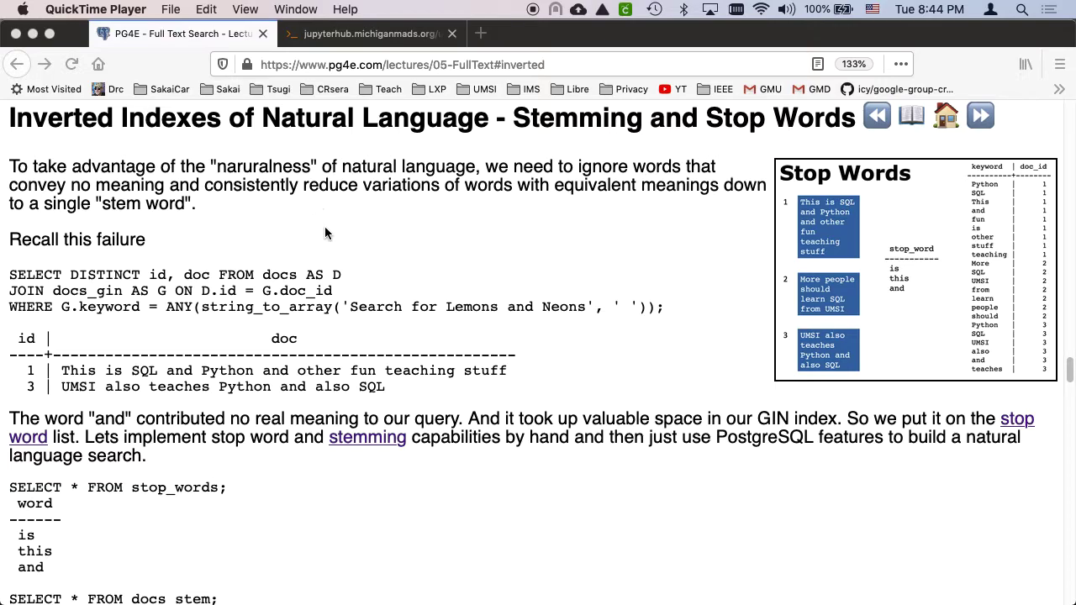
pyautogui.moveTo(331, 89)
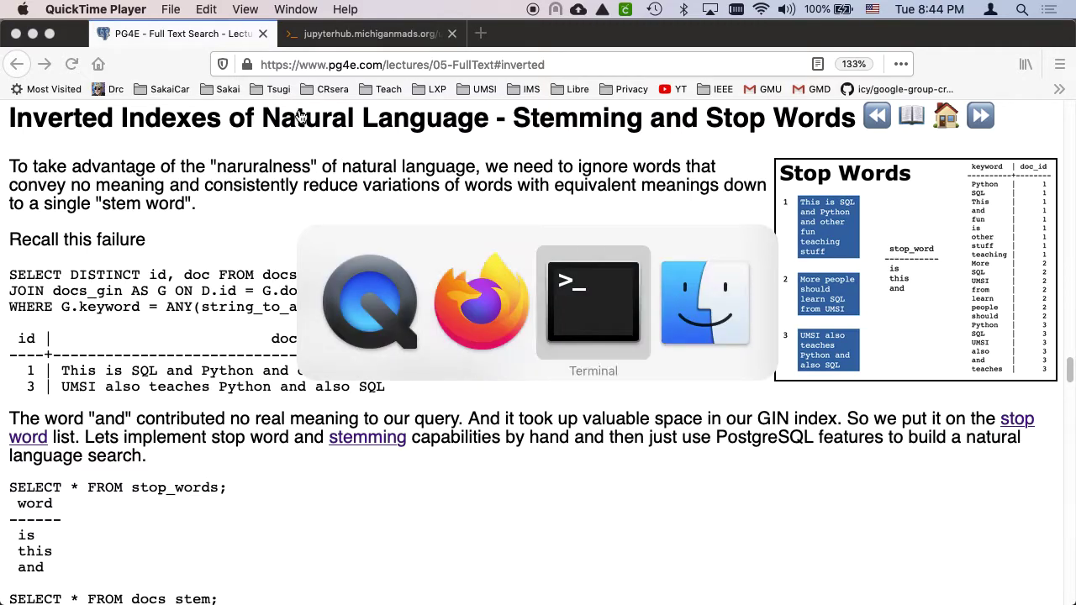
# Step: Scroll 05-FullText.sql in vi to the stop-words section's DROP and CREATE TABLE docs lines
pyautogui.click(593, 302)
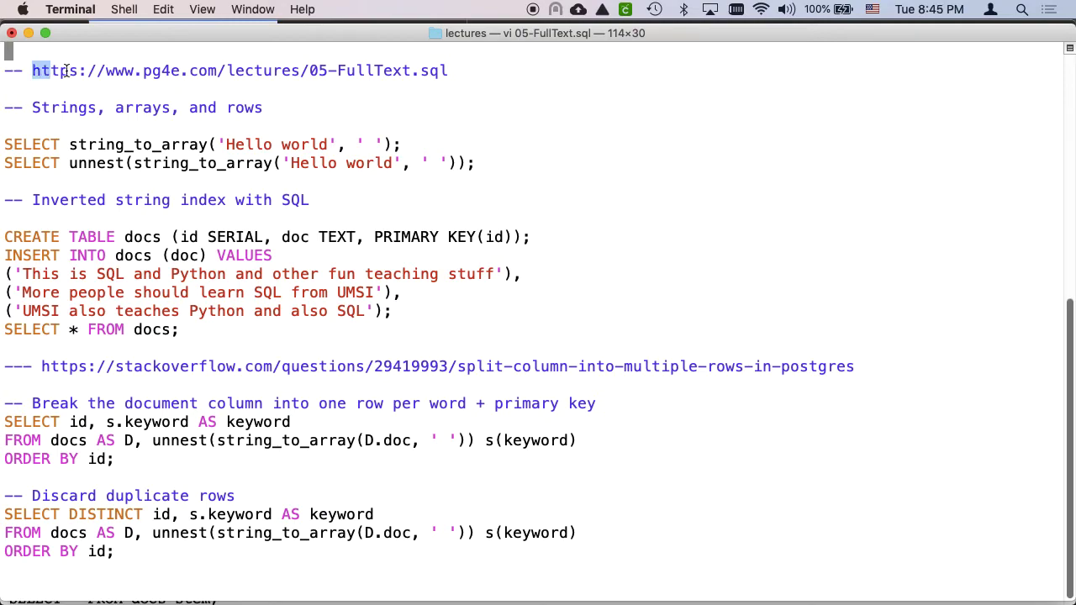
pyautogui.moveTo(46, 70); pyautogui.dragTo(448, 70)
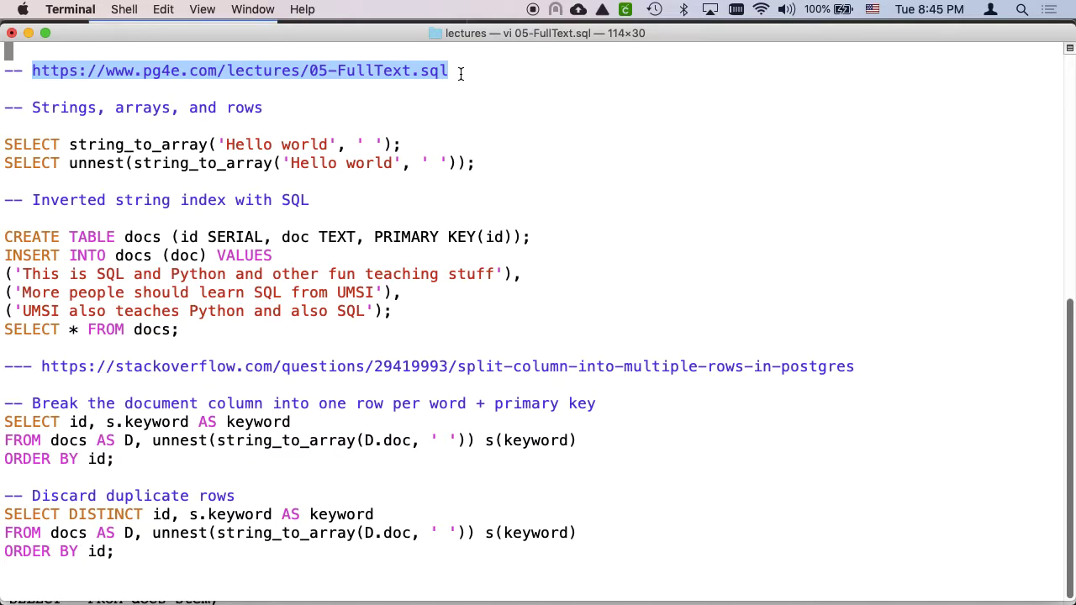
pyautogui.scroll(-3)
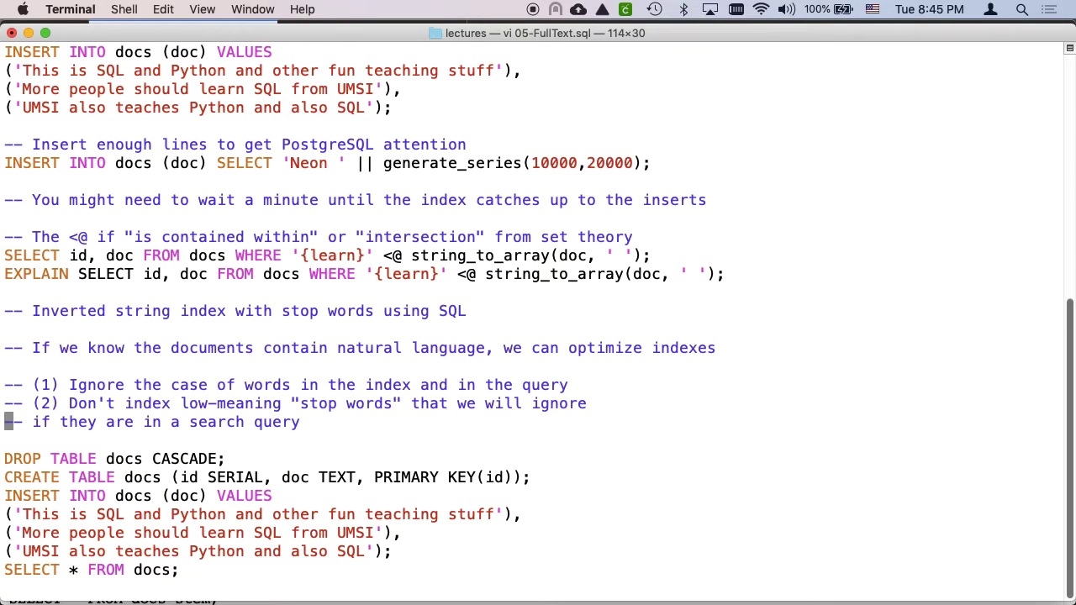
pyautogui.scroll(-3)
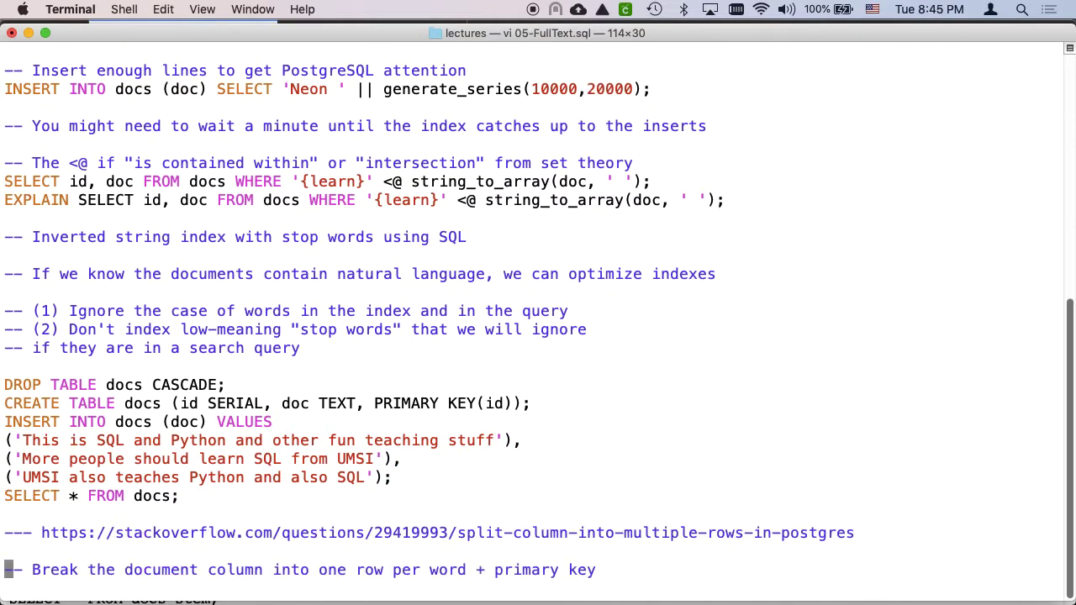
pyautogui.scroll(-3)
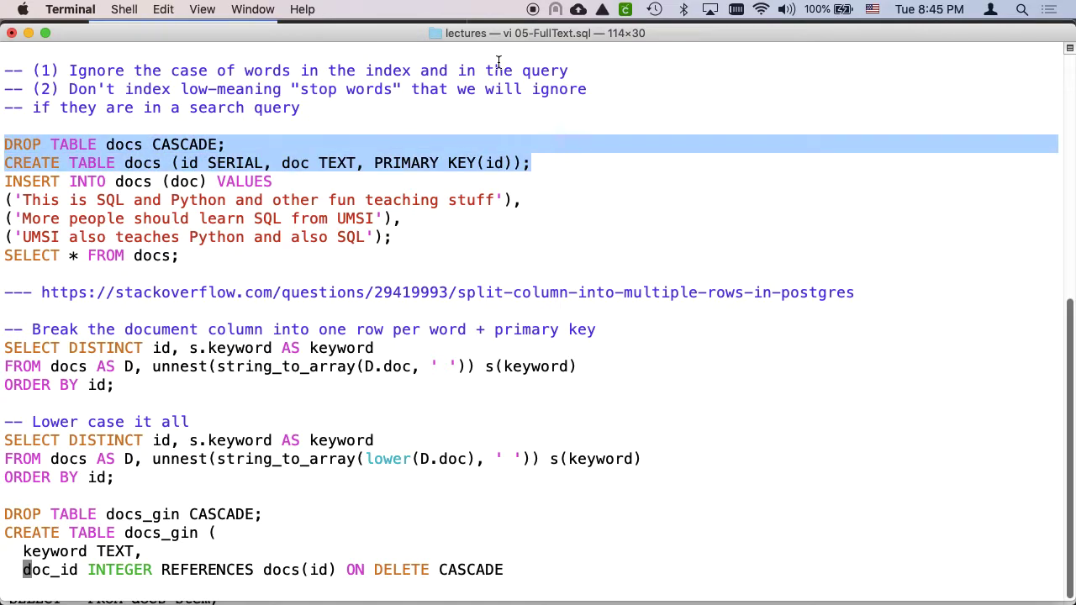
# Step: Drop and recreate the docs table with the copied statements in psql
pyautogui.press('cmd+tab')
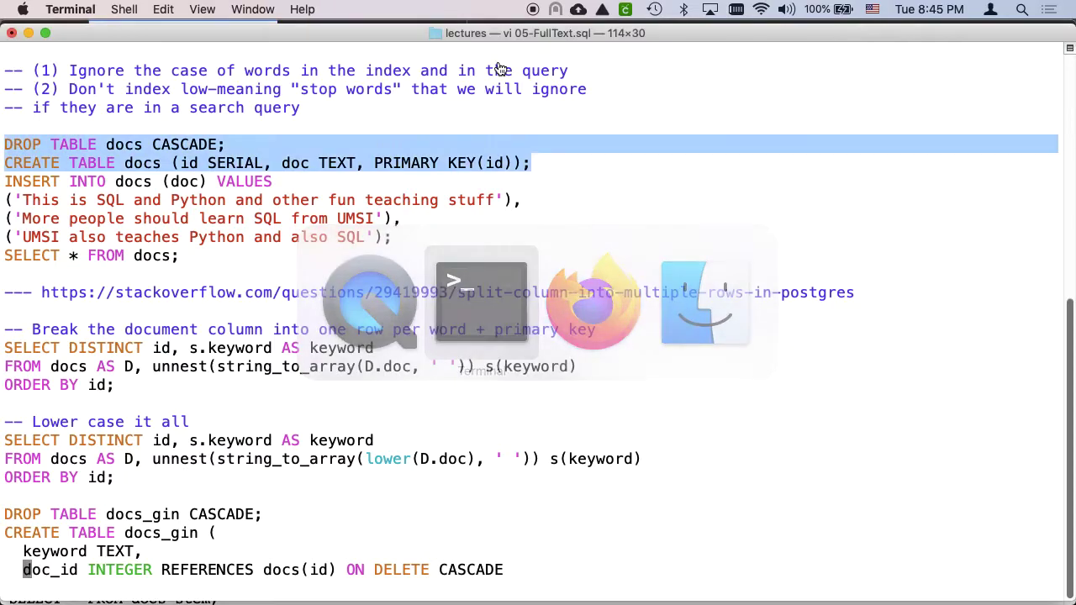
pyautogui.click(592, 303)
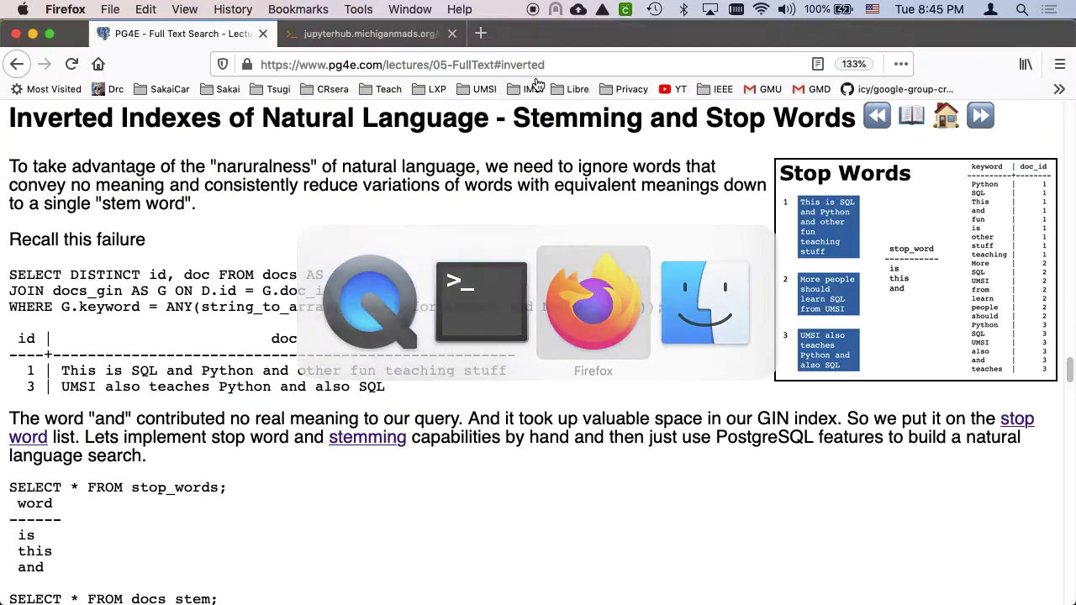
pyautogui.click(370, 33)
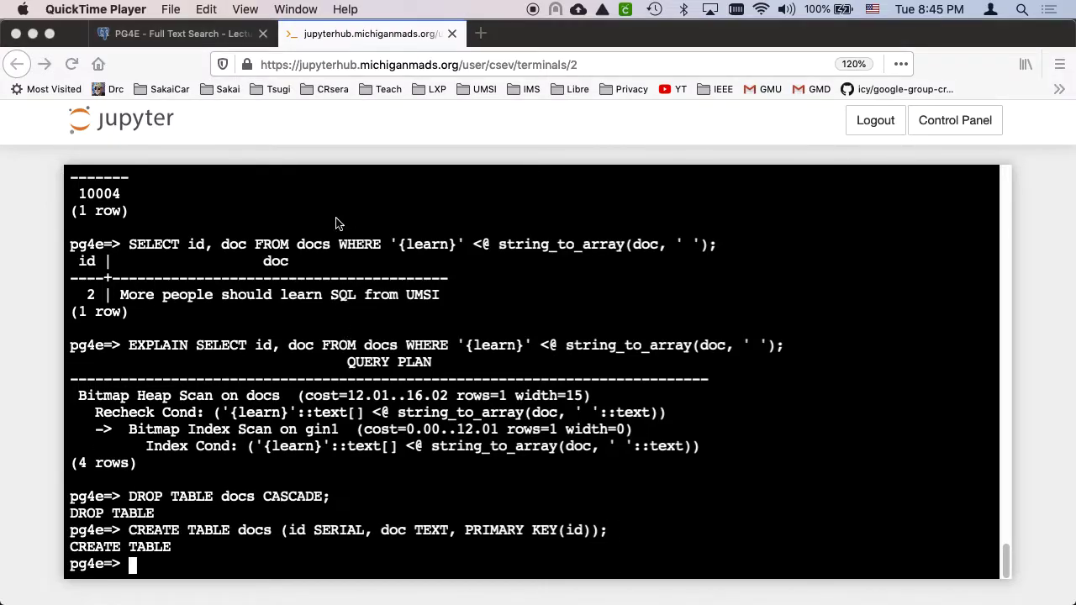
pyautogui.click(176, 33)
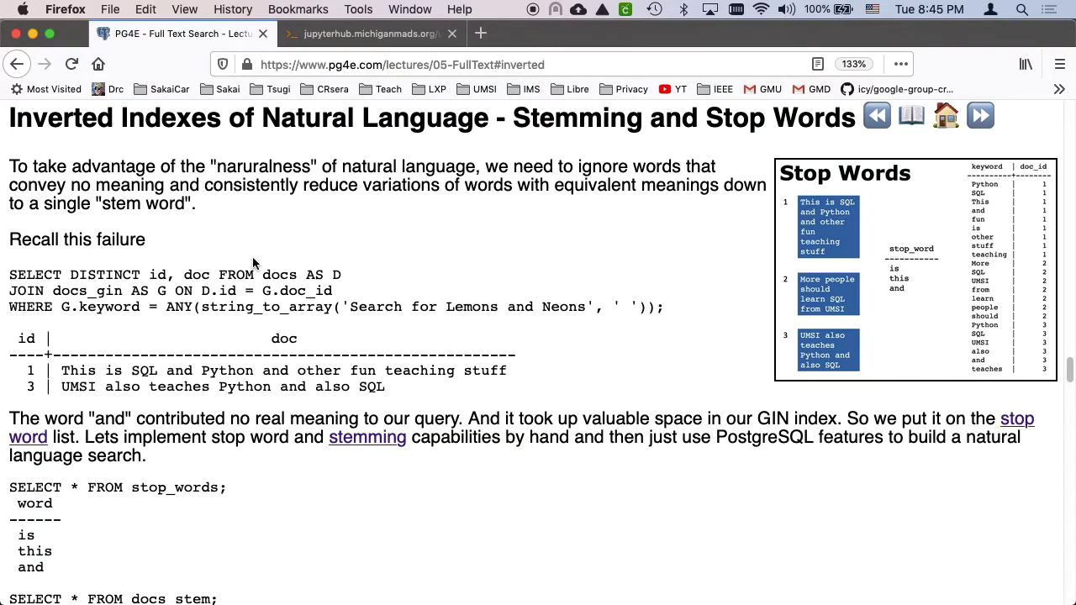
pyautogui.press('cmd+tab')
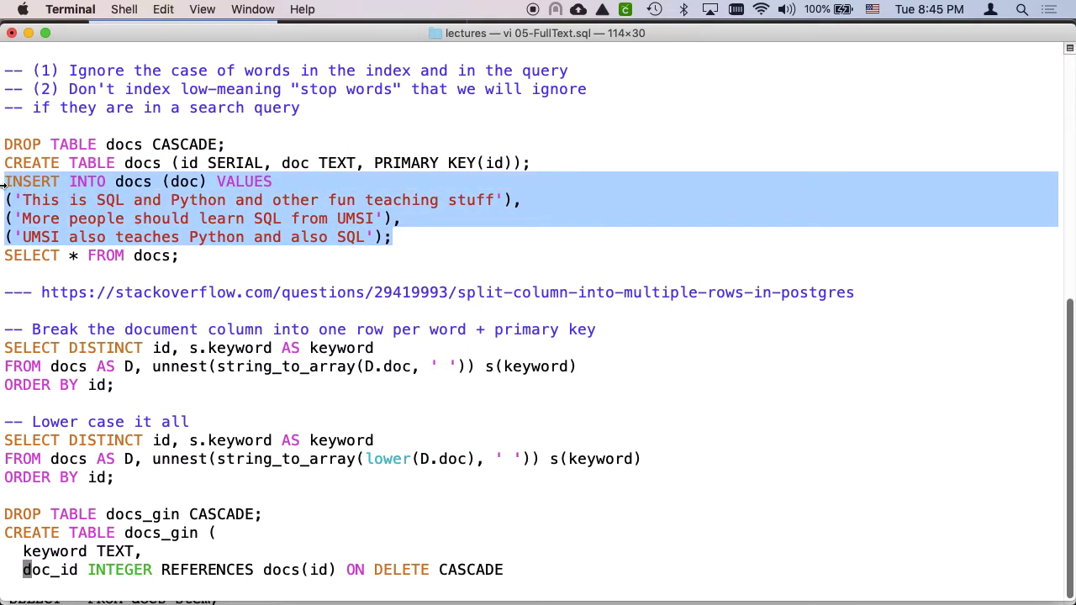
# Step: Insert the three sample documents about SQL, Python and UMSI into docs (INSERT 0 3)
pyautogui.press('cmd+tab')
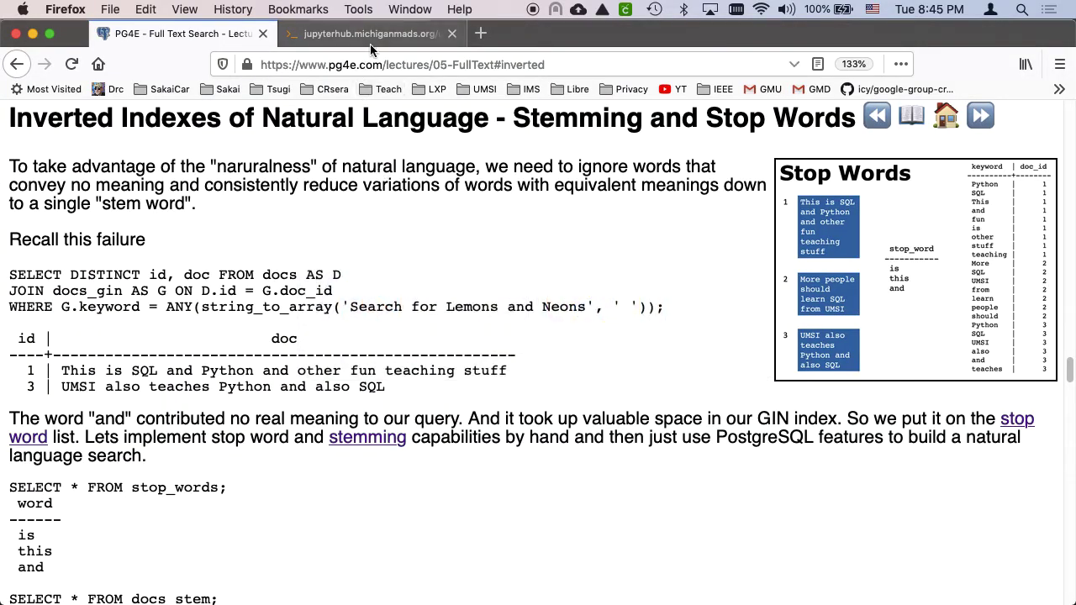
pyautogui.click(369, 33)
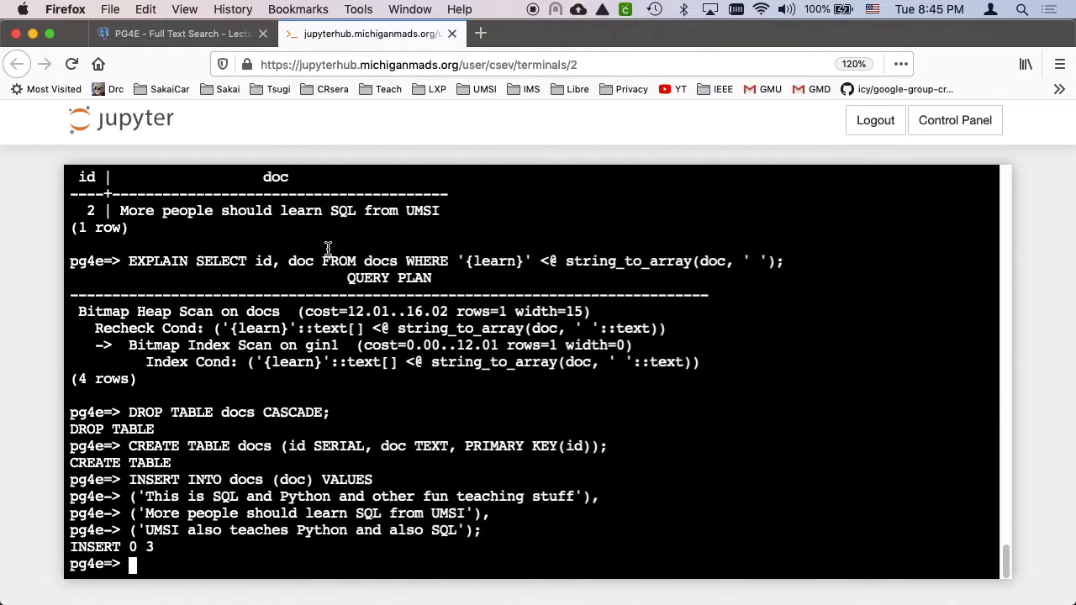
pyautogui.moveTo(334, 424)
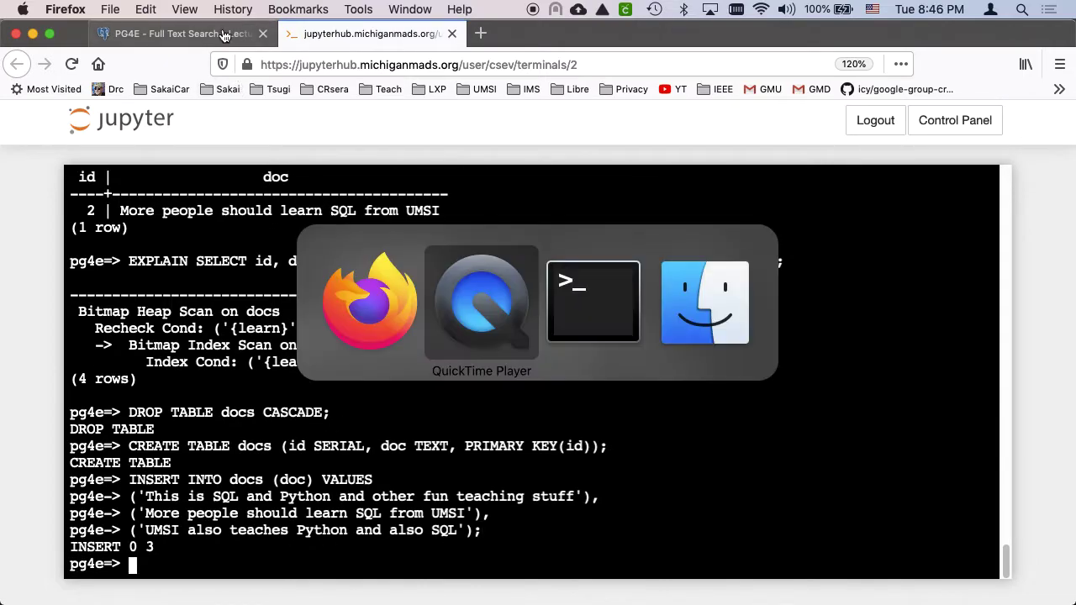
pyautogui.click(592, 303)
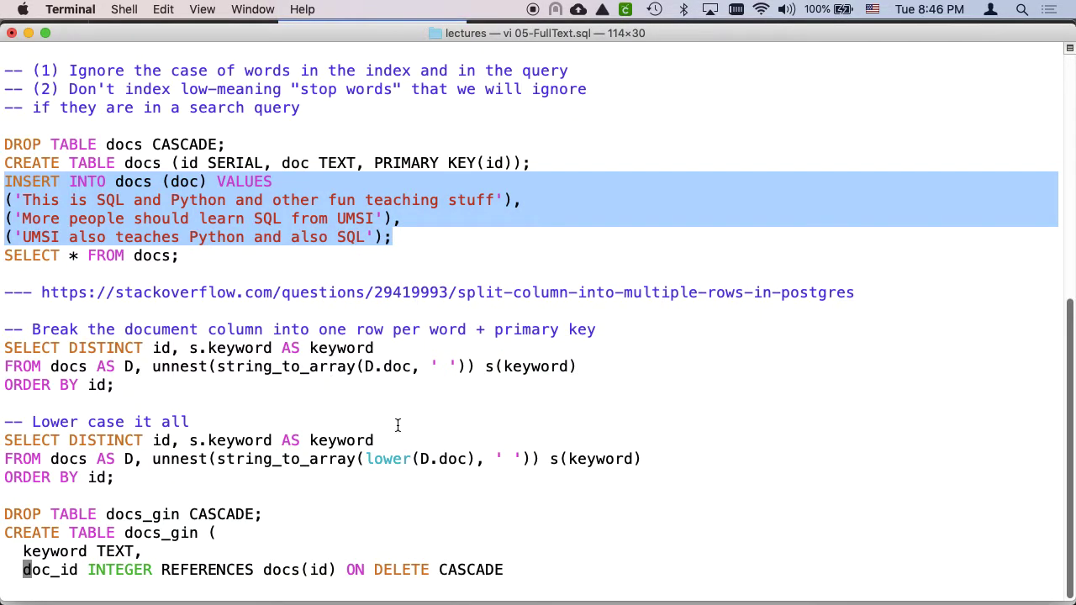
pyautogui.moveTo(82, 384)
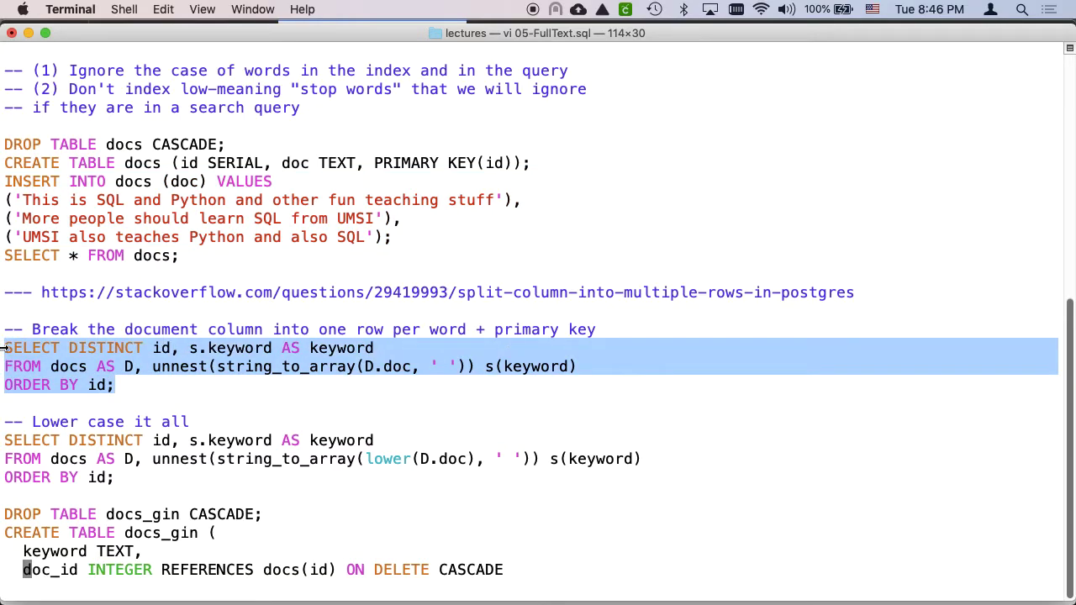
# Step: Copy the SELECT DISTINCT unnest(string_to_array(...)) word-splitting queries, including the lower() version, into psql
pyautogui.click(163, 9)
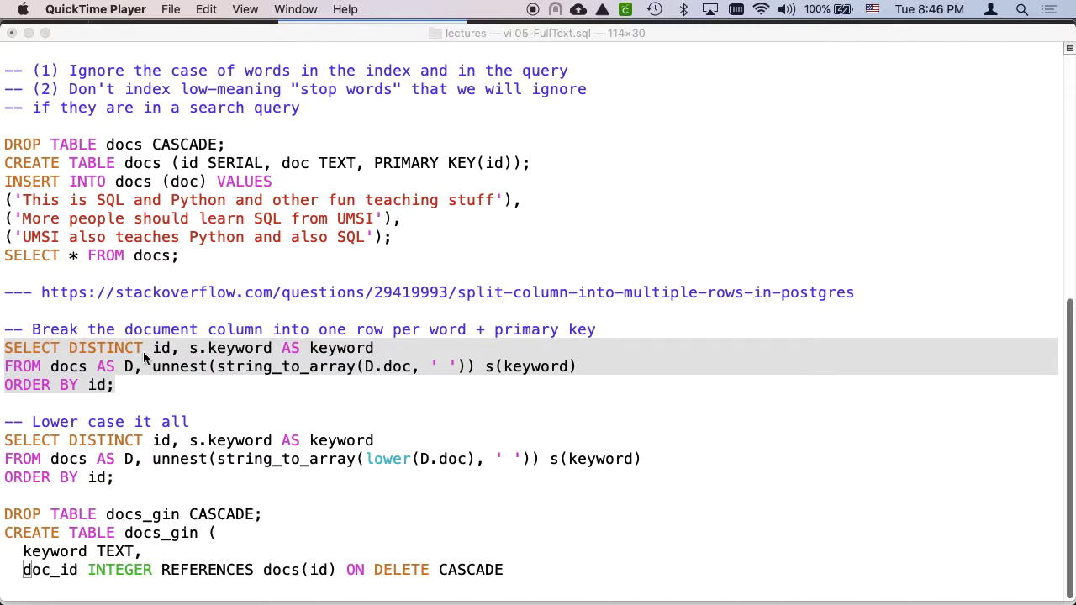
pyautogui.moveTo(326, 356)
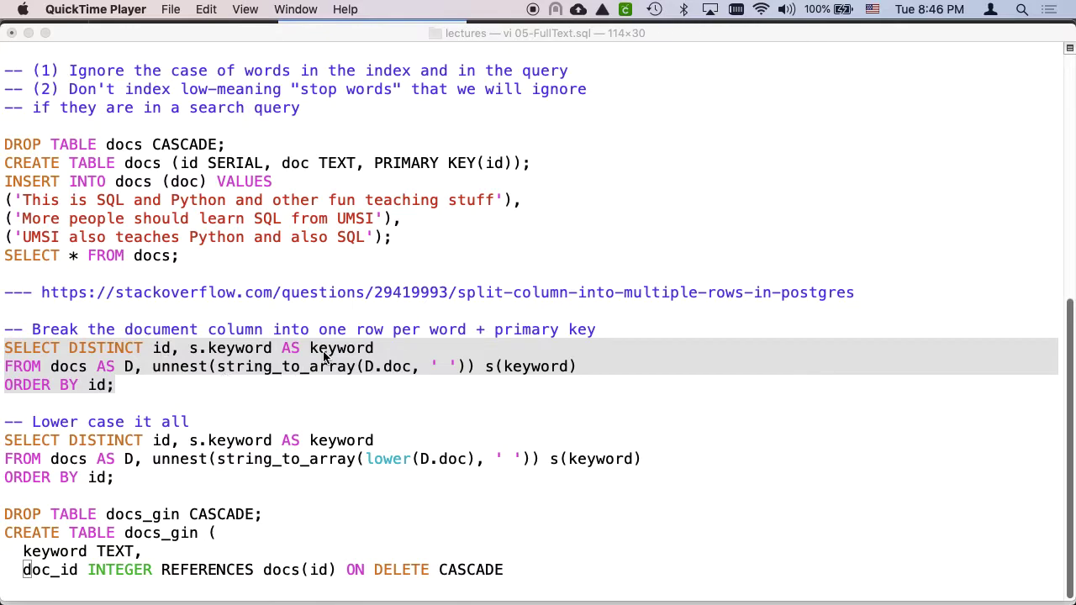
pyautogui.press('cmd+tab')
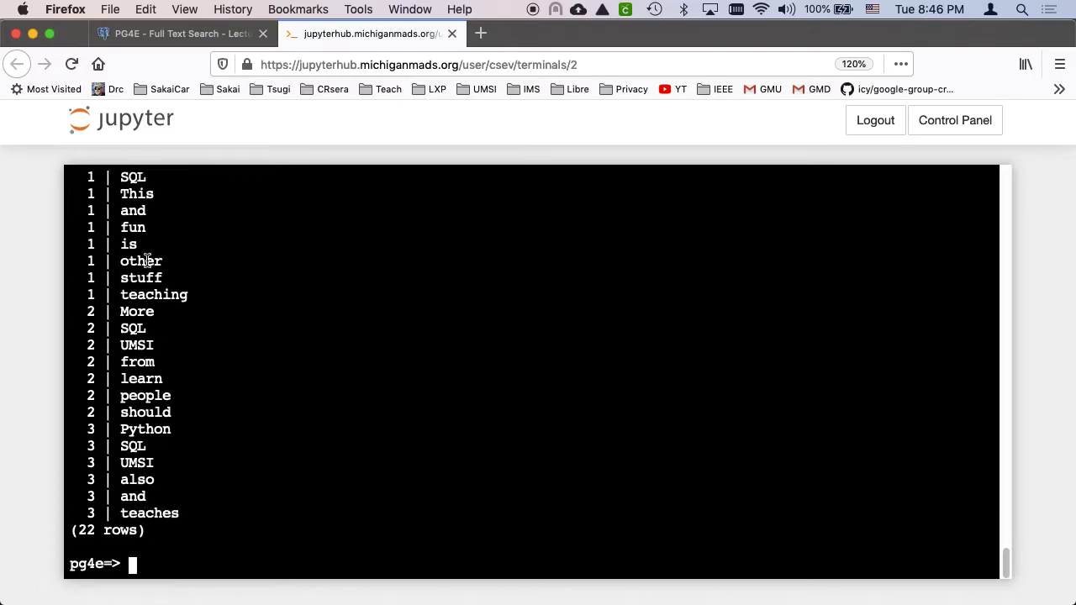
pyautogui.moveTo(172, 215)
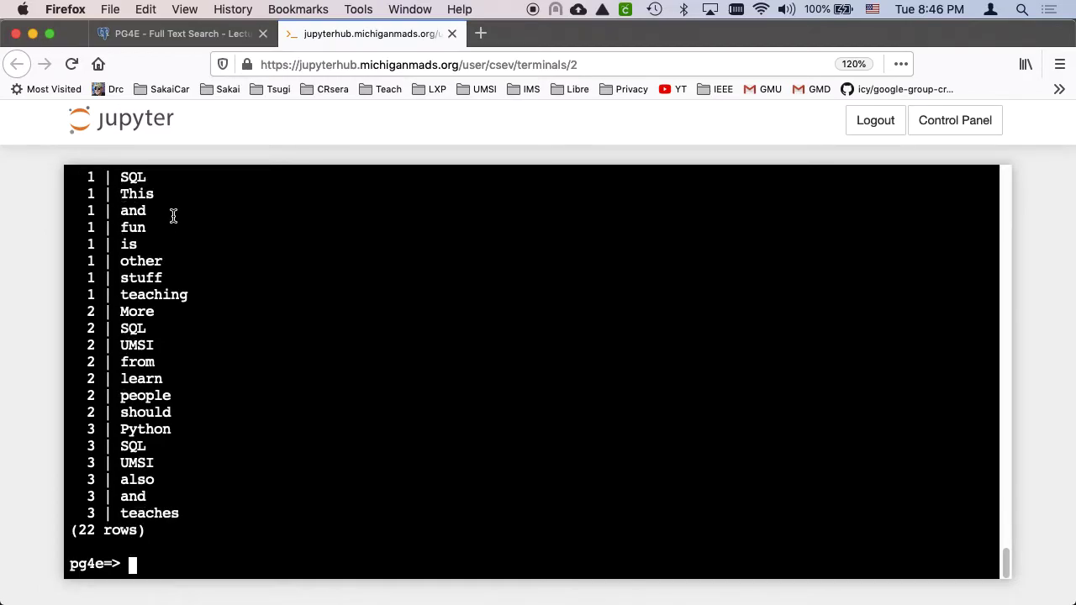
pyautogui.moveTo(207, 345)
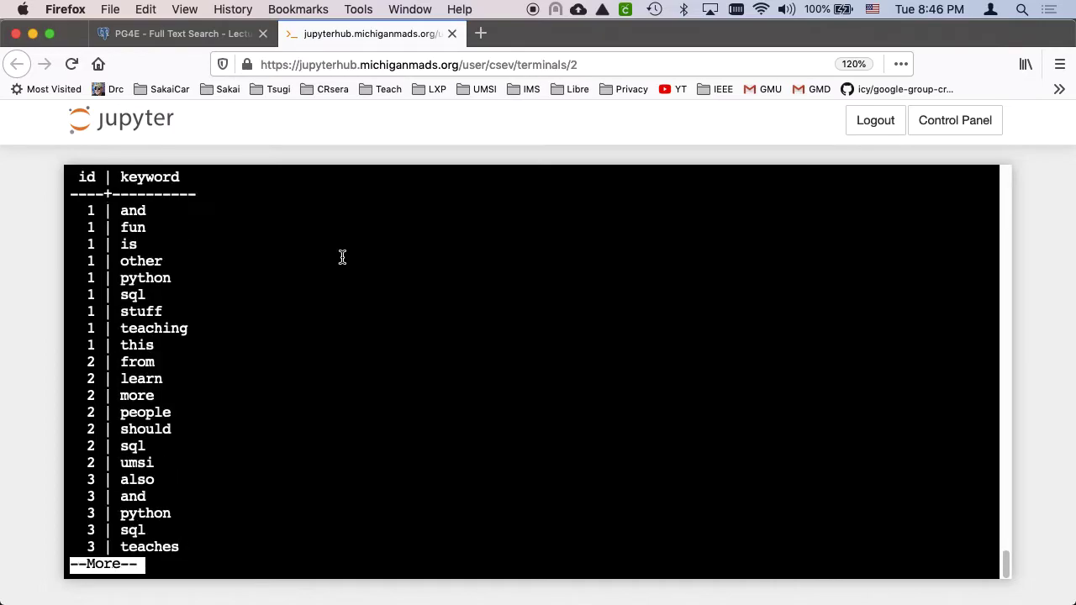
pyautogui.moveTo(331, 309)
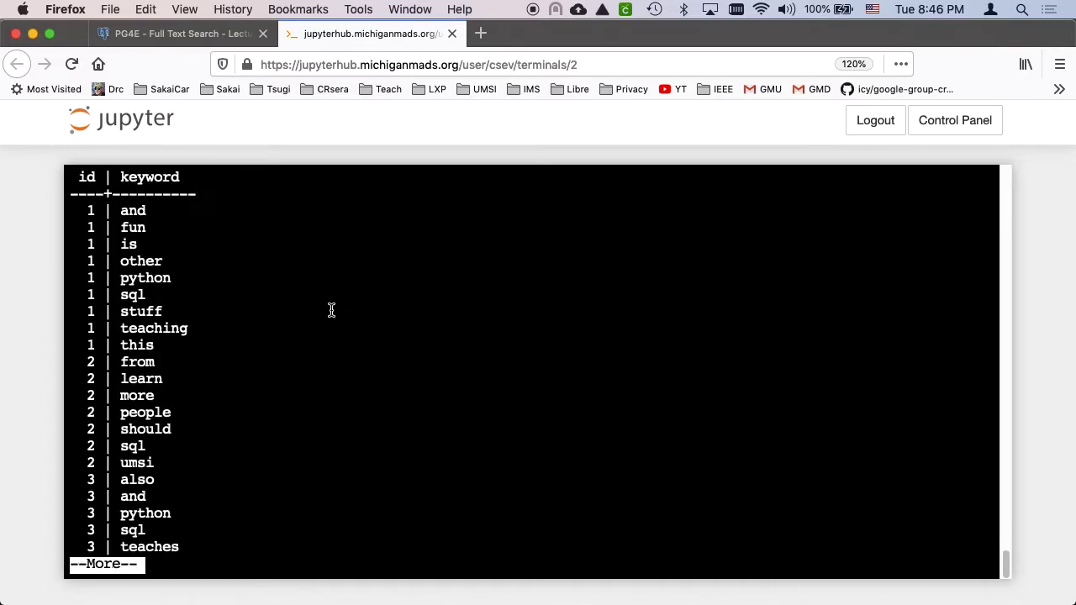
# Step: Finish the paused lower-cased word listing and create docs_gin with keyword and doc_id columns
pyautogui.press('q')
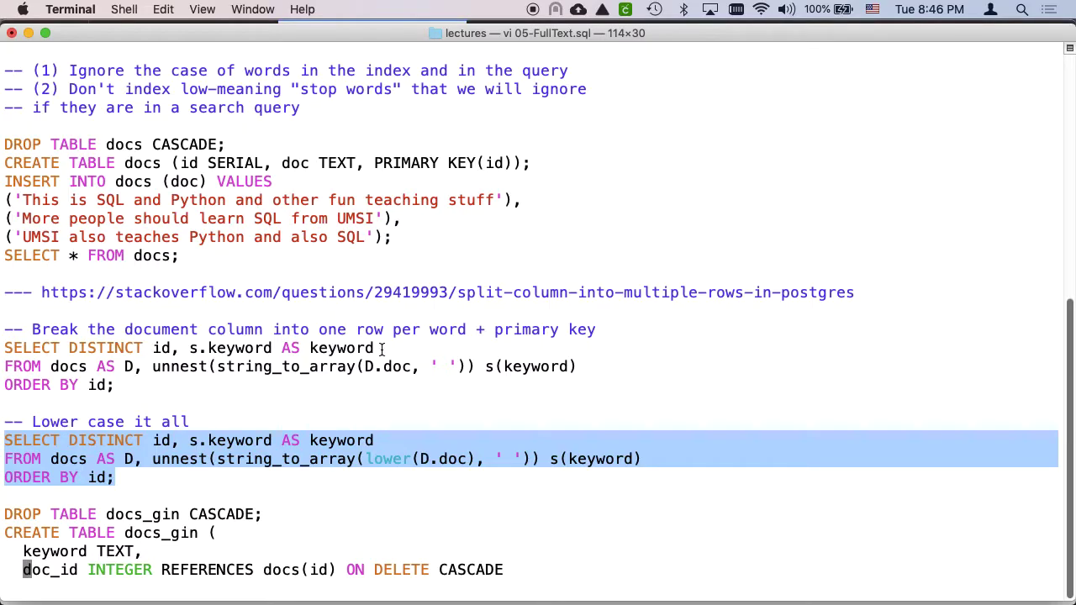
pyautogui.scroll(-3)
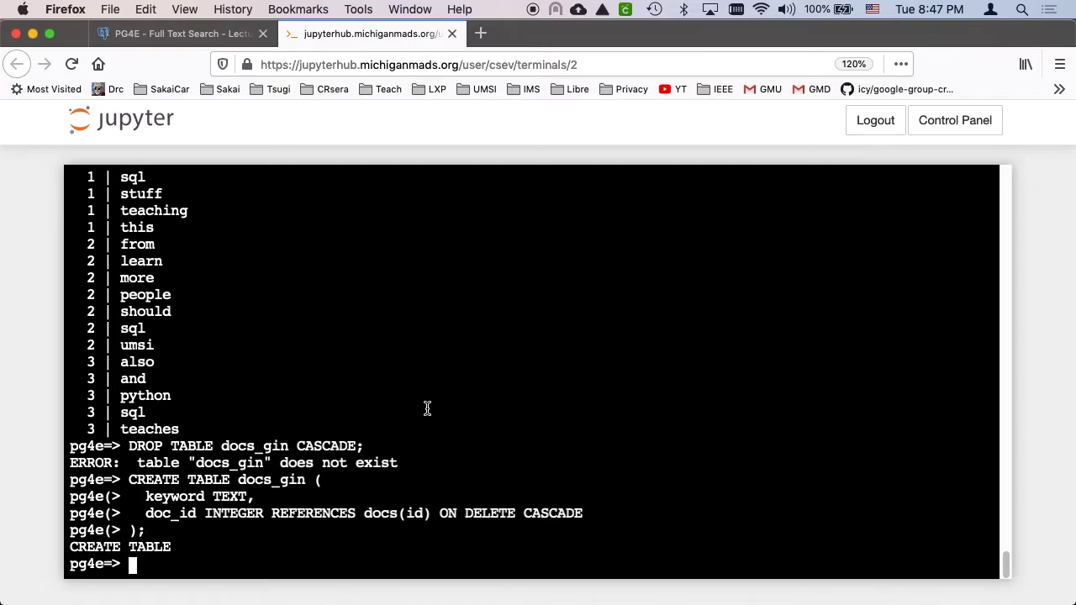
pyautogui.moveTo(426, 470)
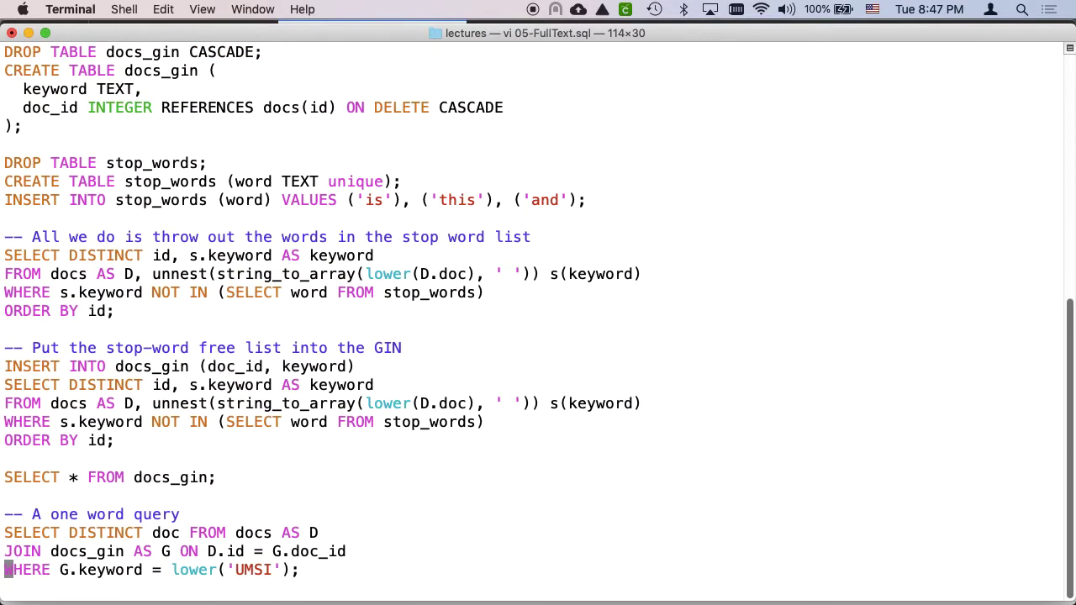
pyautogui.moveTo(12, 166)
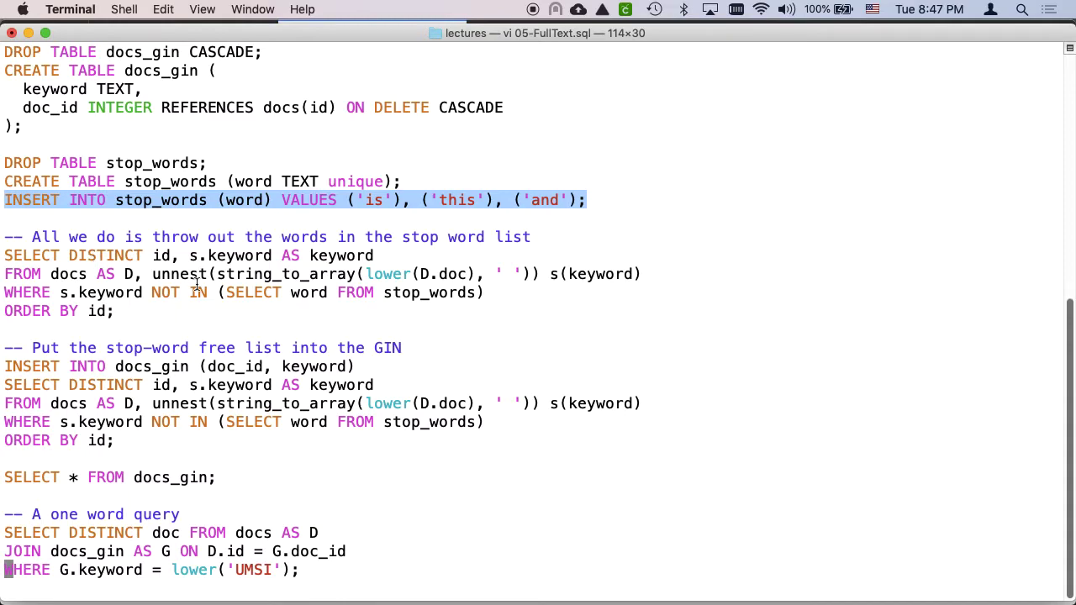
pyautogui.moveTo(202, 311)
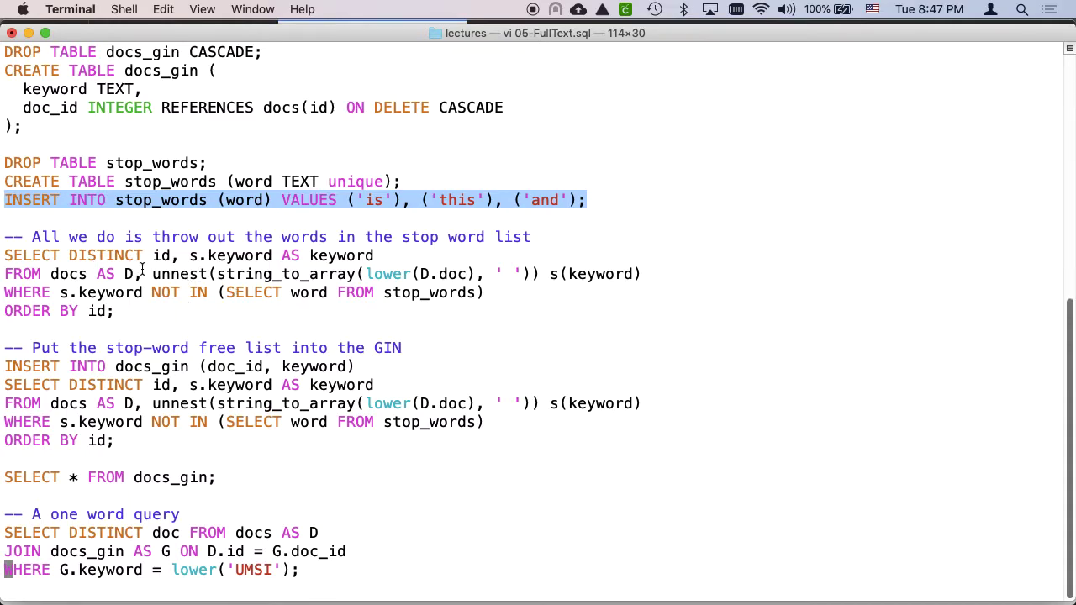
pyautogui.moveTo(109, 296)
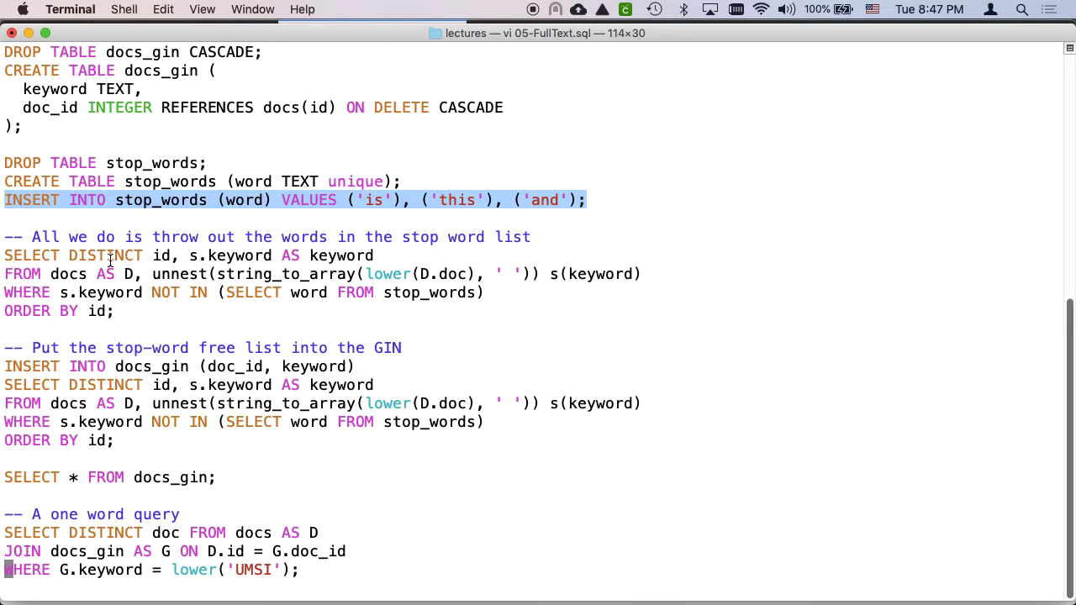
pyautogui.moveTo(141, 294)
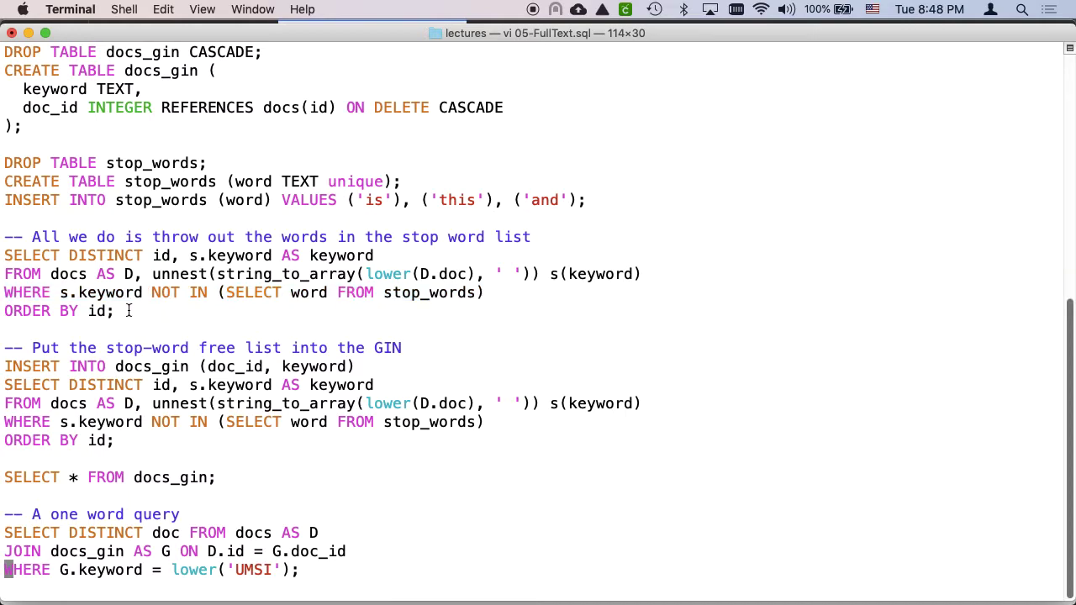
# Step: Run the stop-word-filtered INSERT INTO docs_gin, adding 18 keyword rows
pyautogui.moveTo(5, 255); pyautogui.dragTo(113, 311)
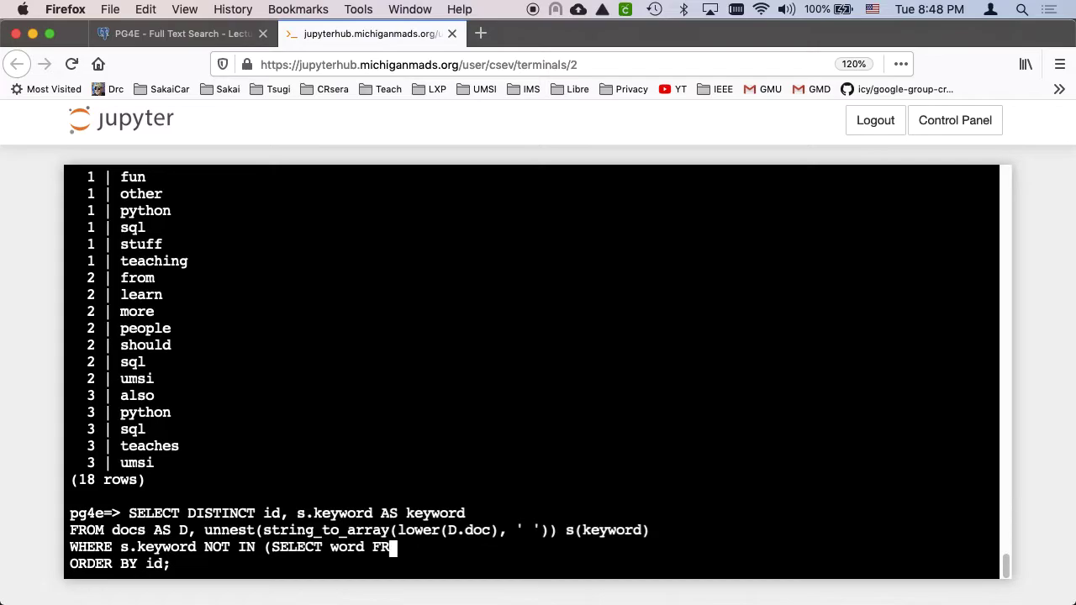
pyautogui.press('Backspace')
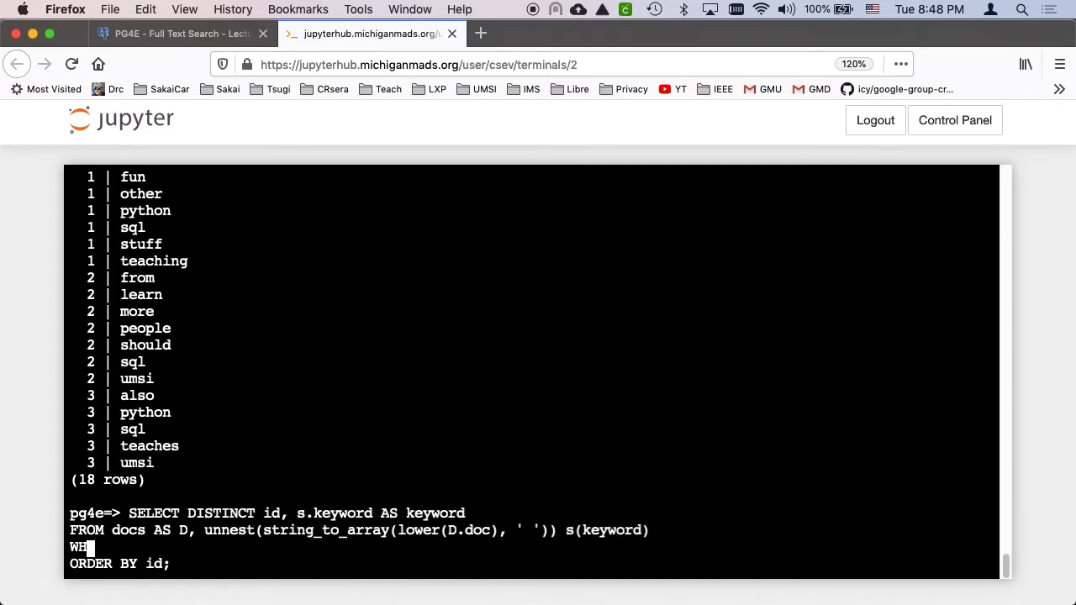
pyautogui.press('Return')
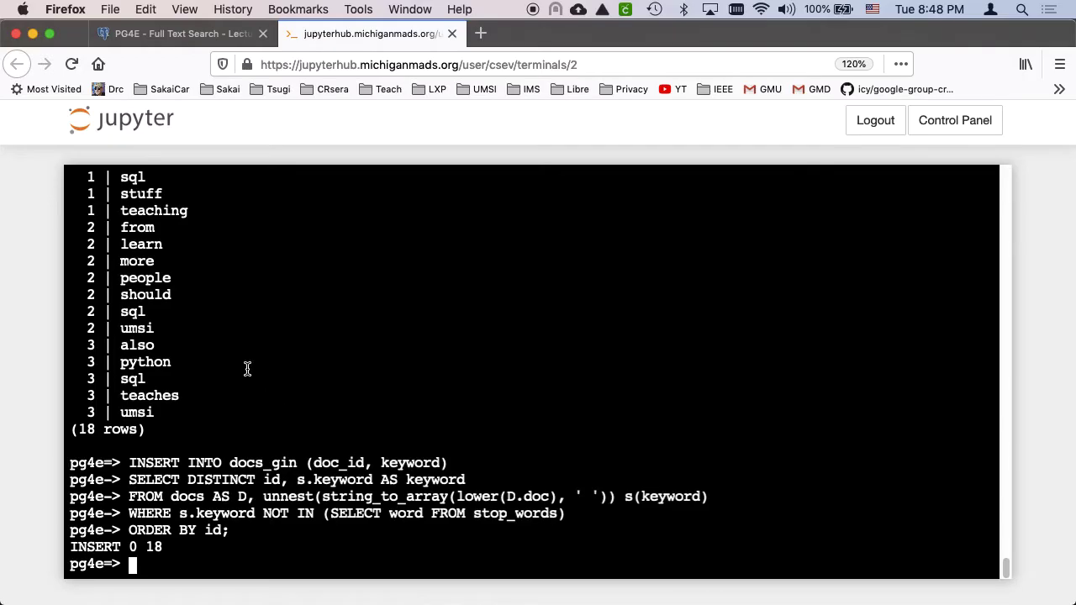
pyautogui.moveTo(154, 304)
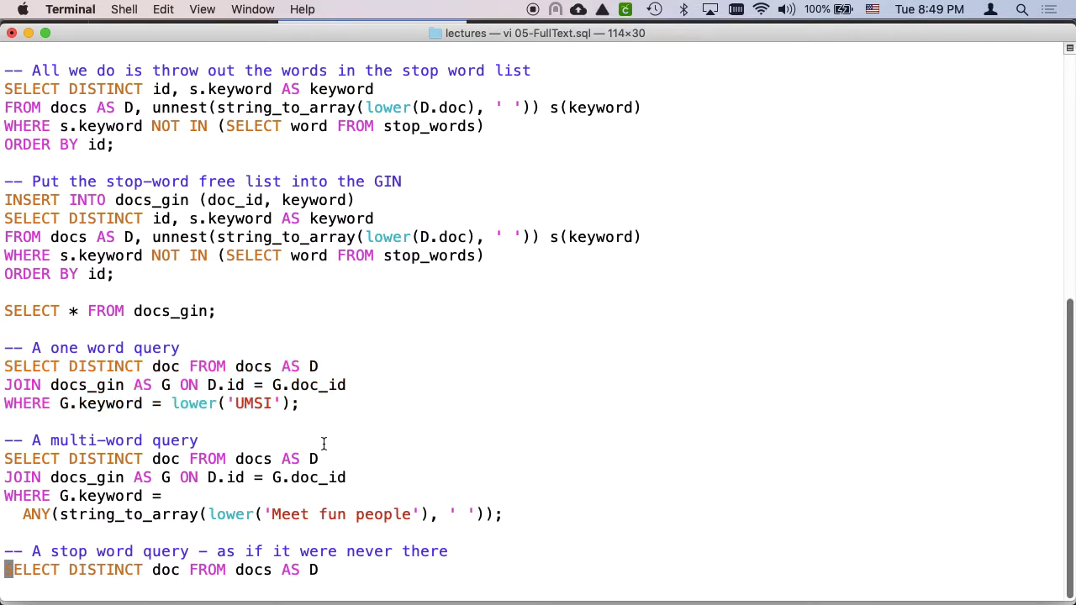
# Step: Scroll vi down to the one-word, multi-word and stop-word 'and' queries on docs_gin
pyautogui.scroll(-3)
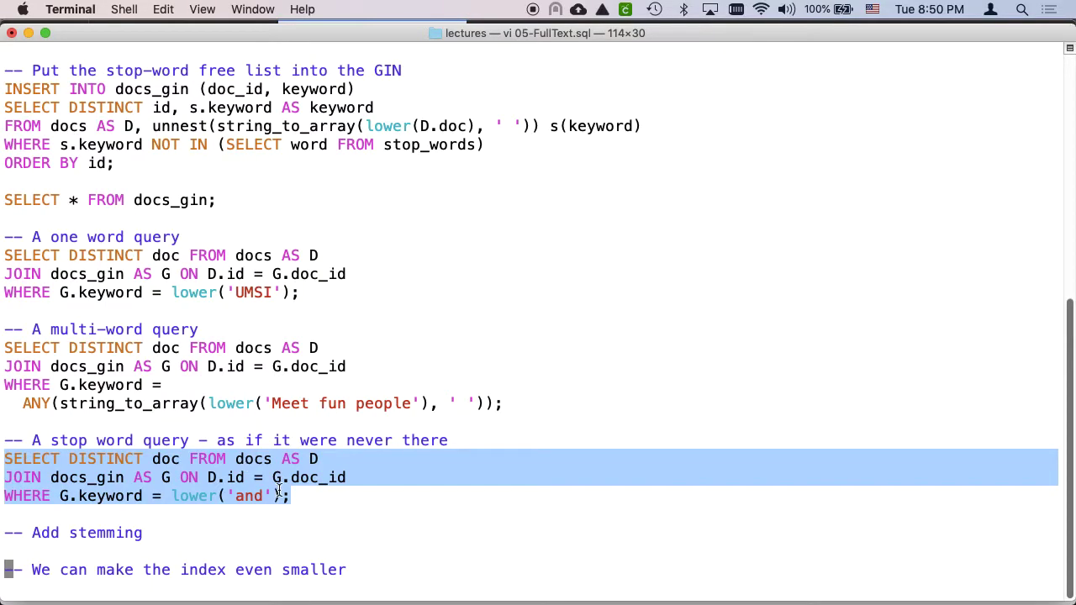
pyautogui.moveTo(352, 534)
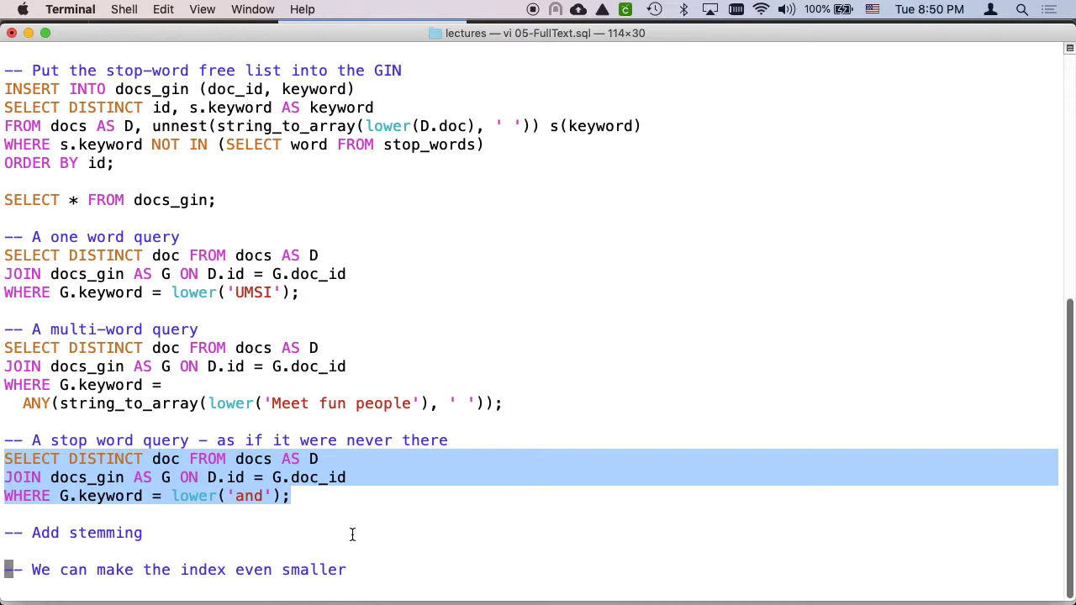
# Step: Scroll to the stemming section and select the CREATE TABLE docs_stem and INSERT statements
pyautogui.scroll(-3)
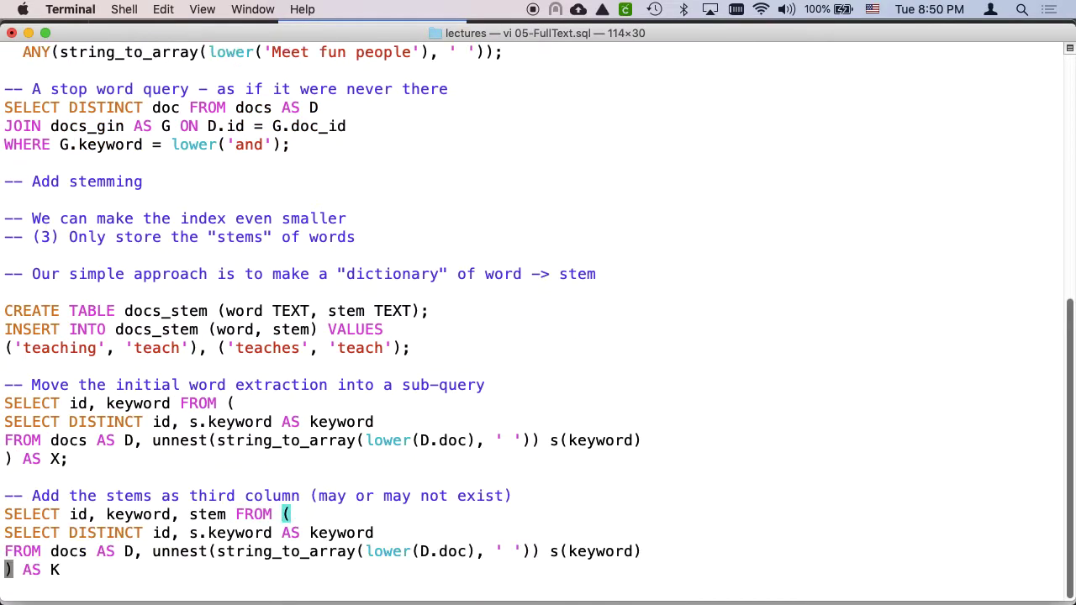
pyautogui.scroll(-3)
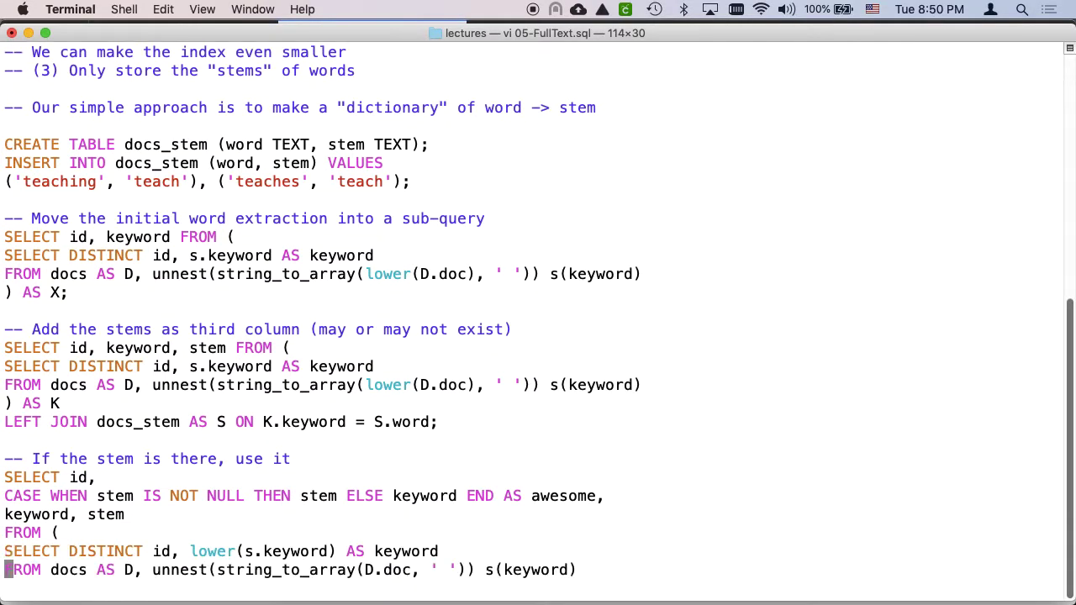
pyautogui.moveTo(12, 189)
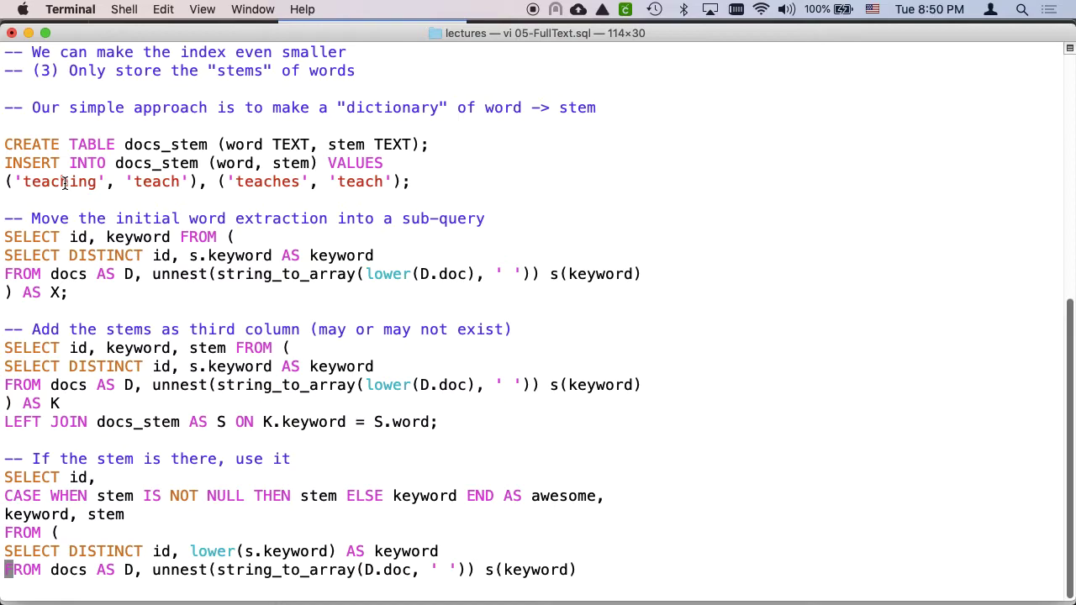
pyautogui.moveTo(408, 188)
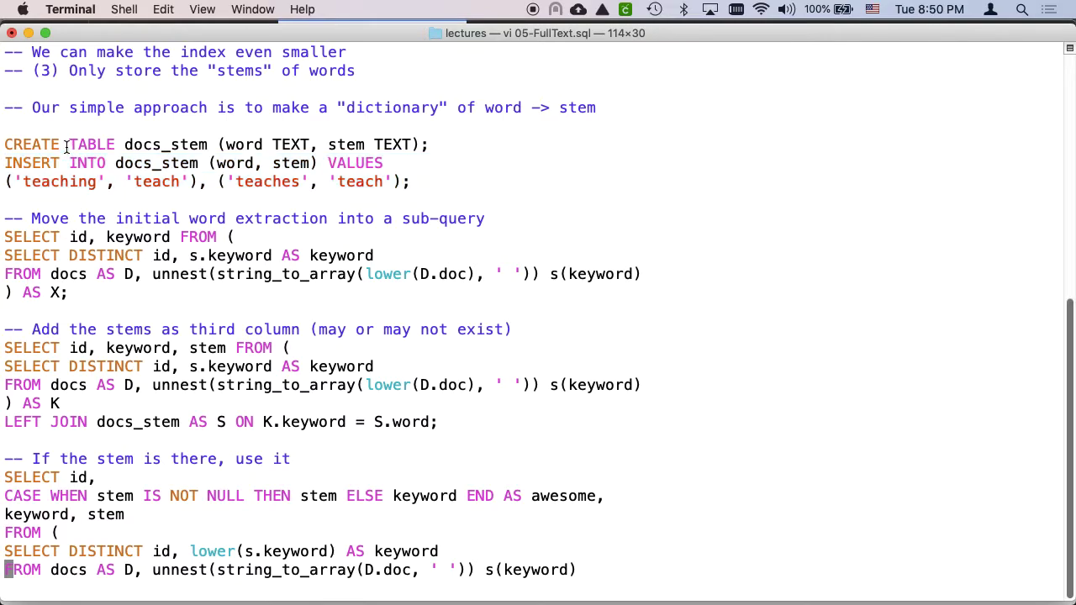
pyautogui.moveTo(34, 163); pyautogui.dragTo(410, 181)
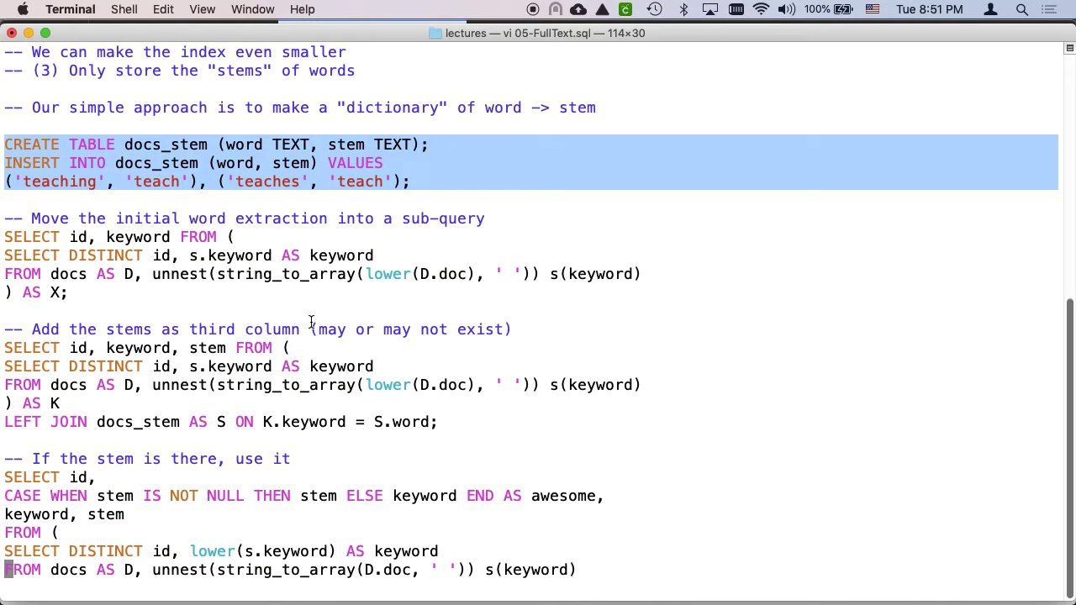
pyautogui.scroll(-3)
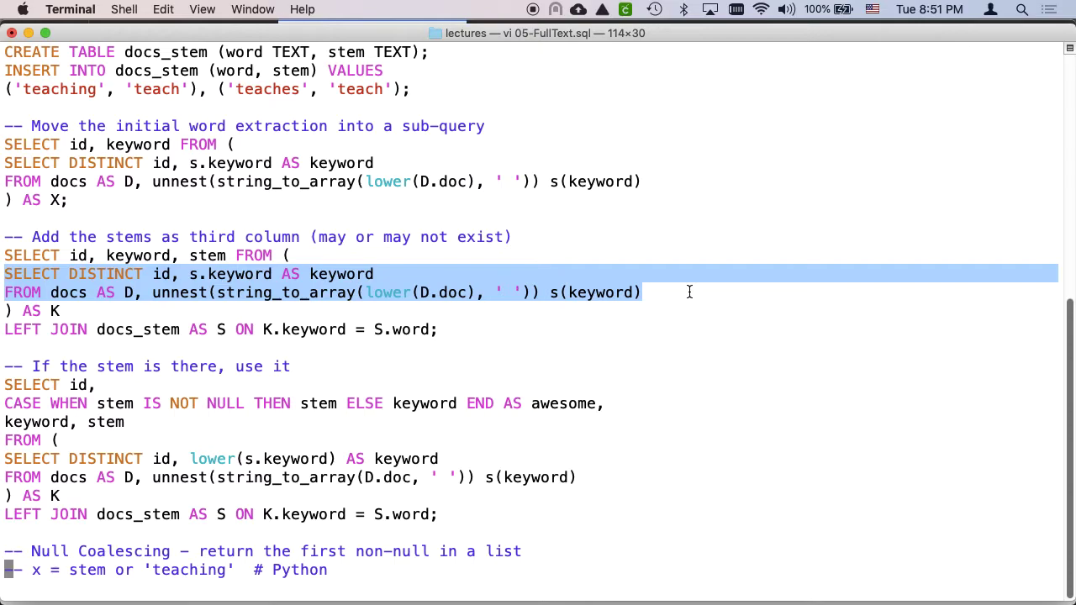
pyautogui.moveTo(73, 358)
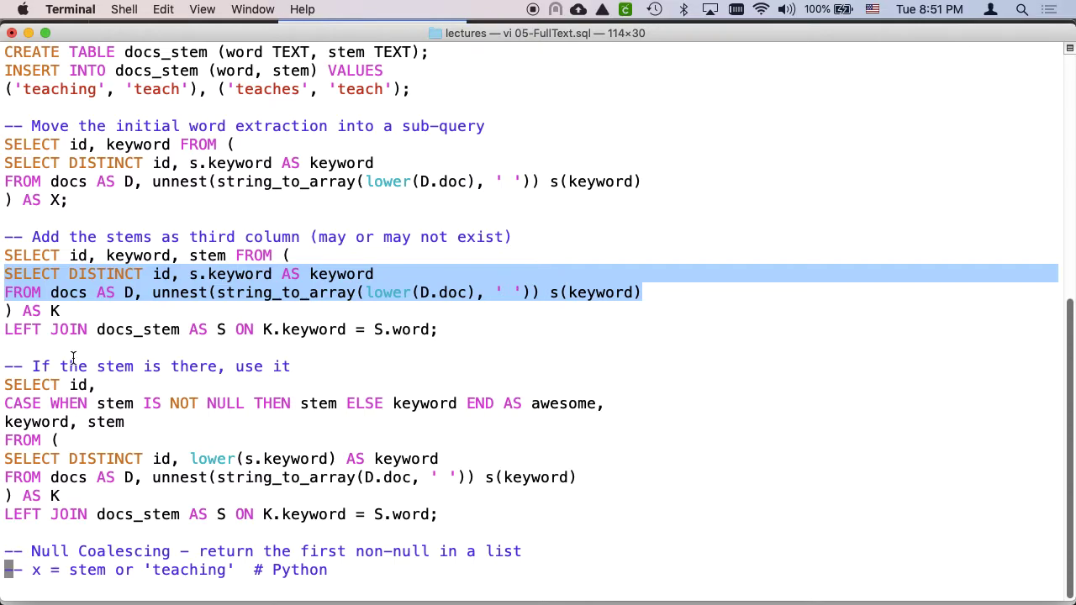
pyautogui.moveTo(101, 324)
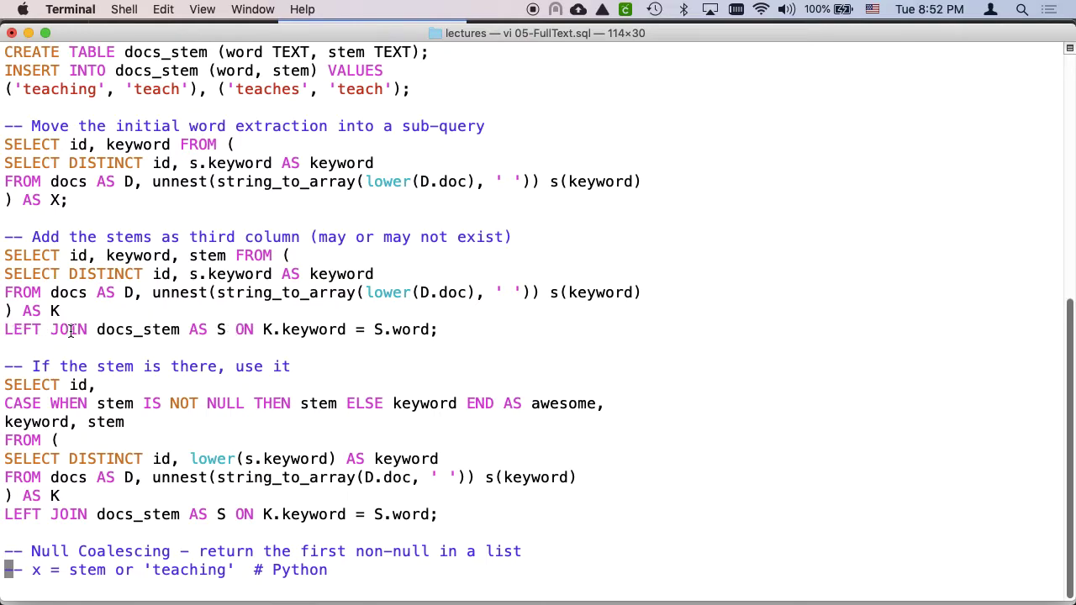
# Step: Highlight JOIN and keyword in the LEFT JOIN stem-lookup query
pyautogui.doubleClick(137, 329)
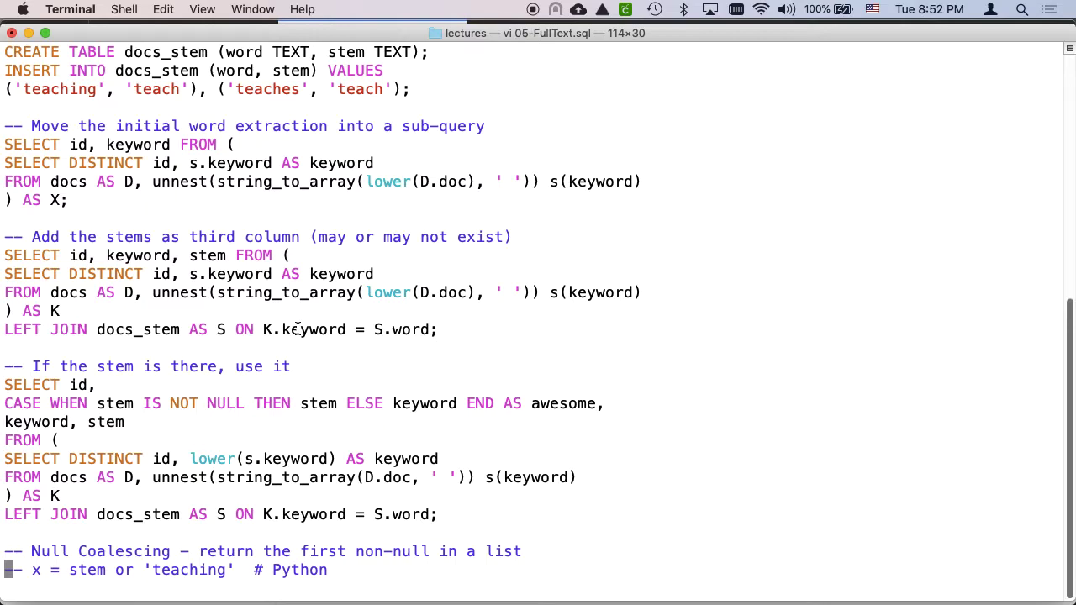
pyautogui.doubleClick(302, 328)
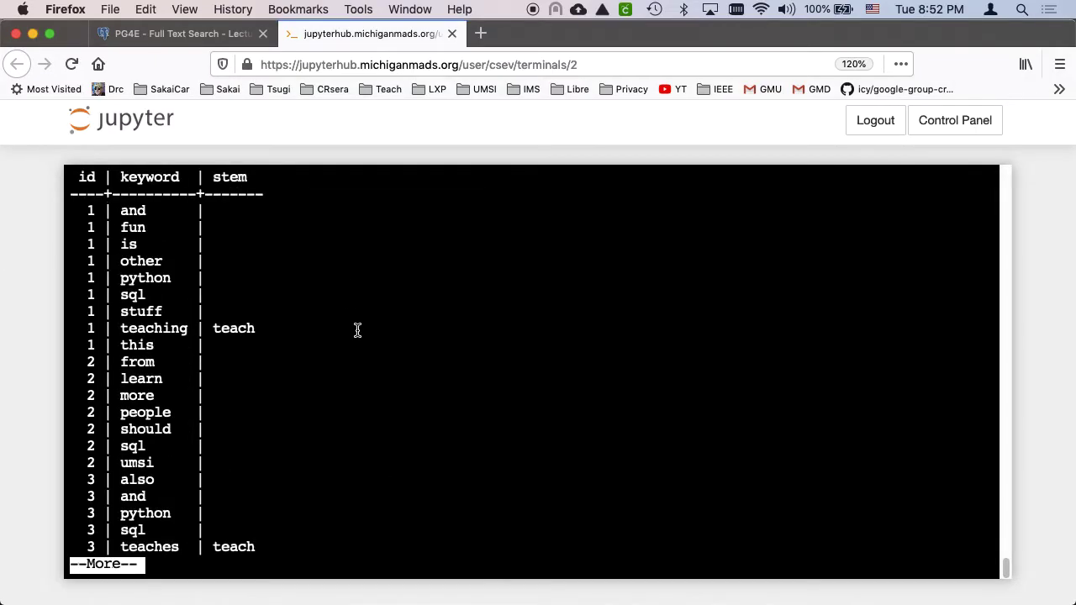
pyautogui.moveTo(152, 258)
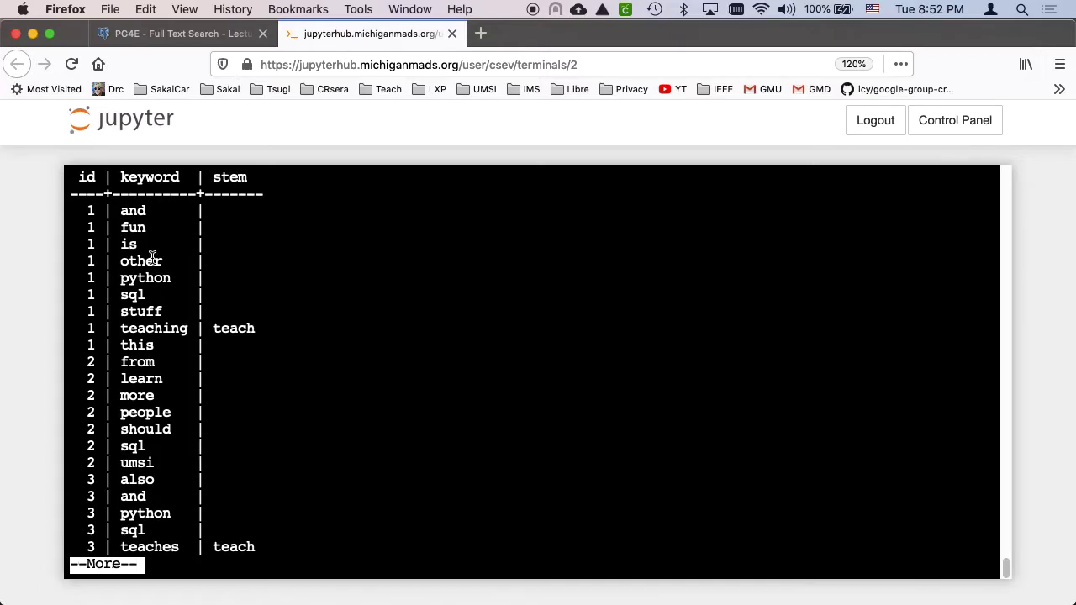
# Step: Highlight the keyword 'teaching' and its stem 'teach' in the LEFT JOIN query output
pyautogui.doubleClick(132, 210)
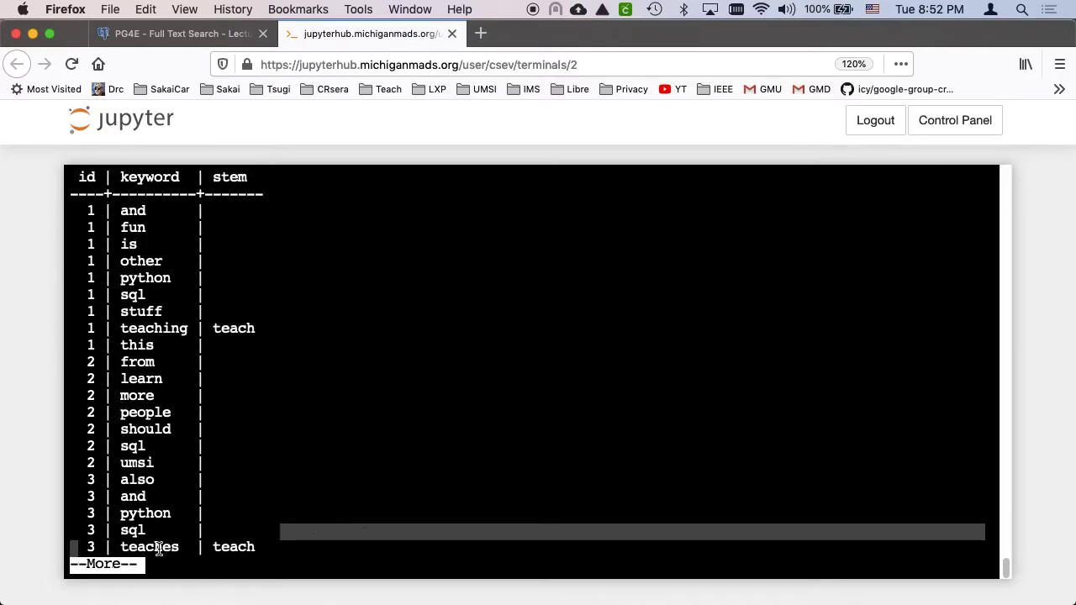
pyautogui.doubleClick(149, 547)
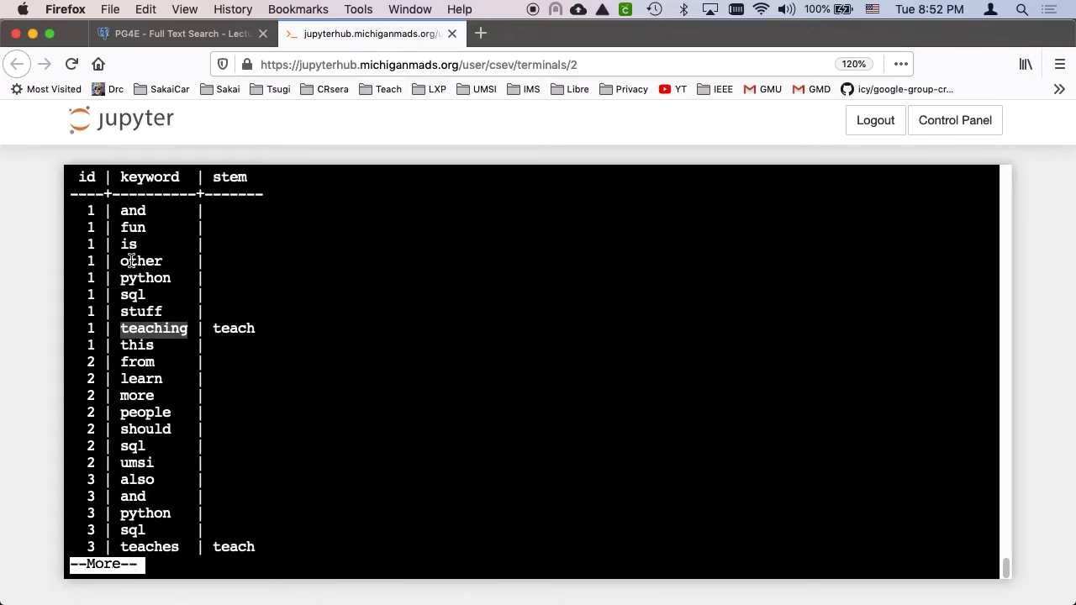
pyautogui.moveTo(139, 431)
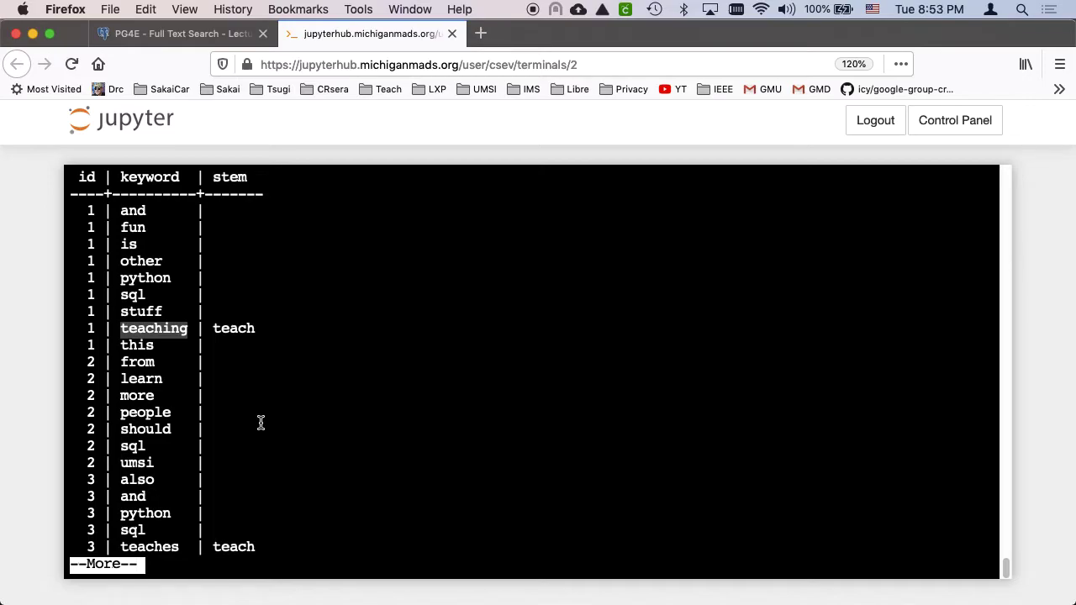
pyautogui.moveTo(216, 313)
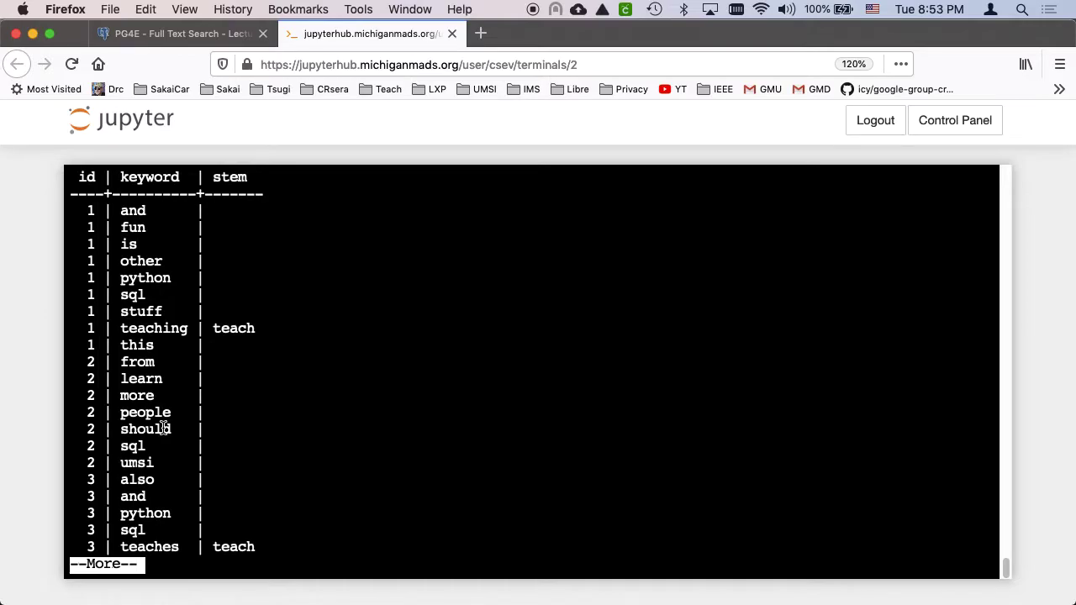
pyautogui.moveTo(237, 332)
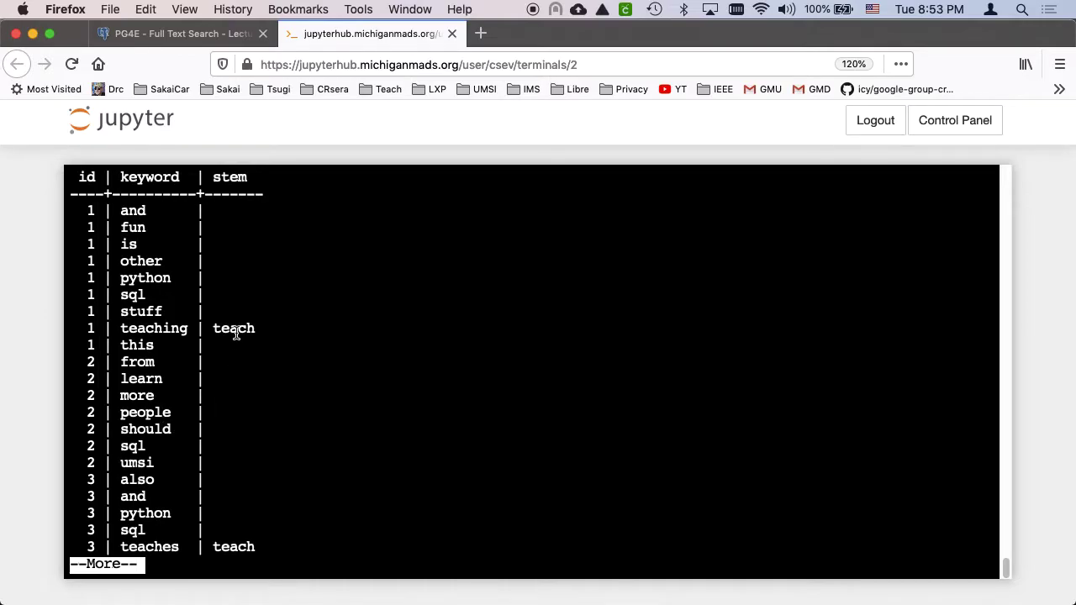
pyautogui.doubleClick(233, 328)
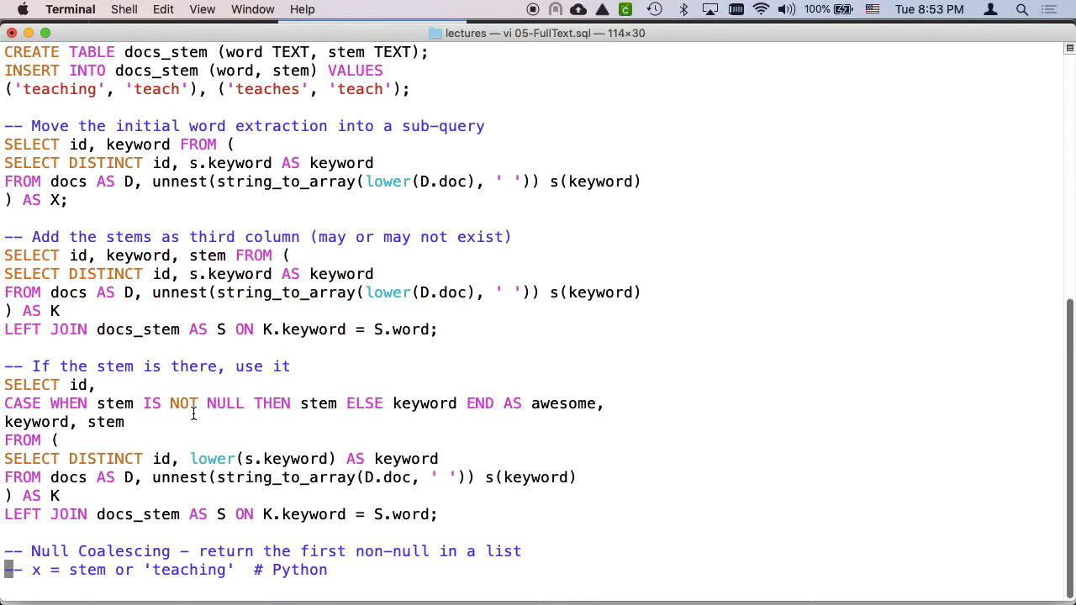
pyautogui.moveTo(472, 520)
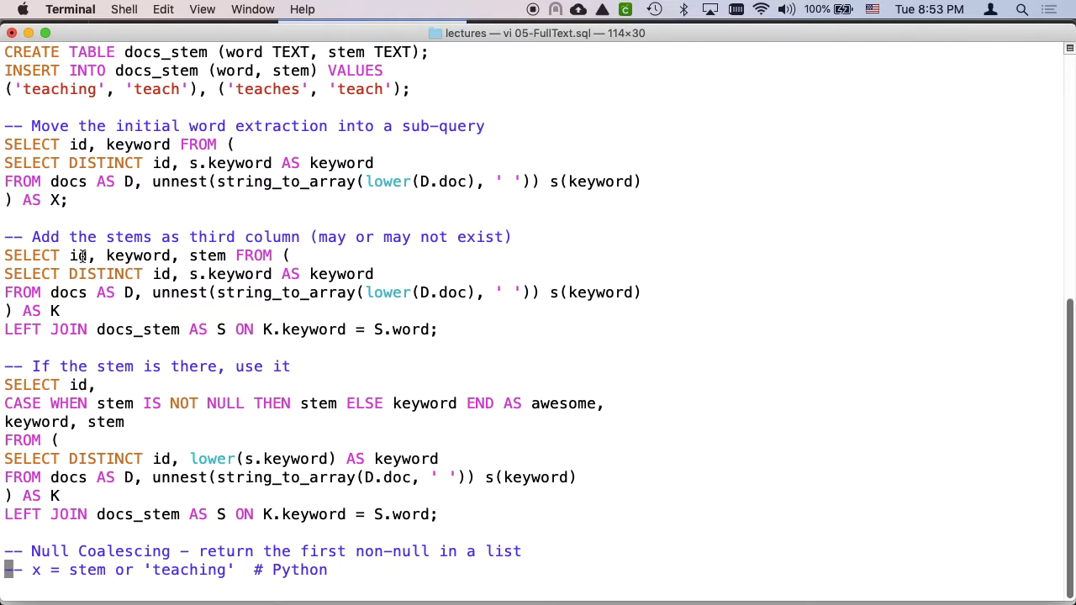
pyautogui.moveTo(181, 391)
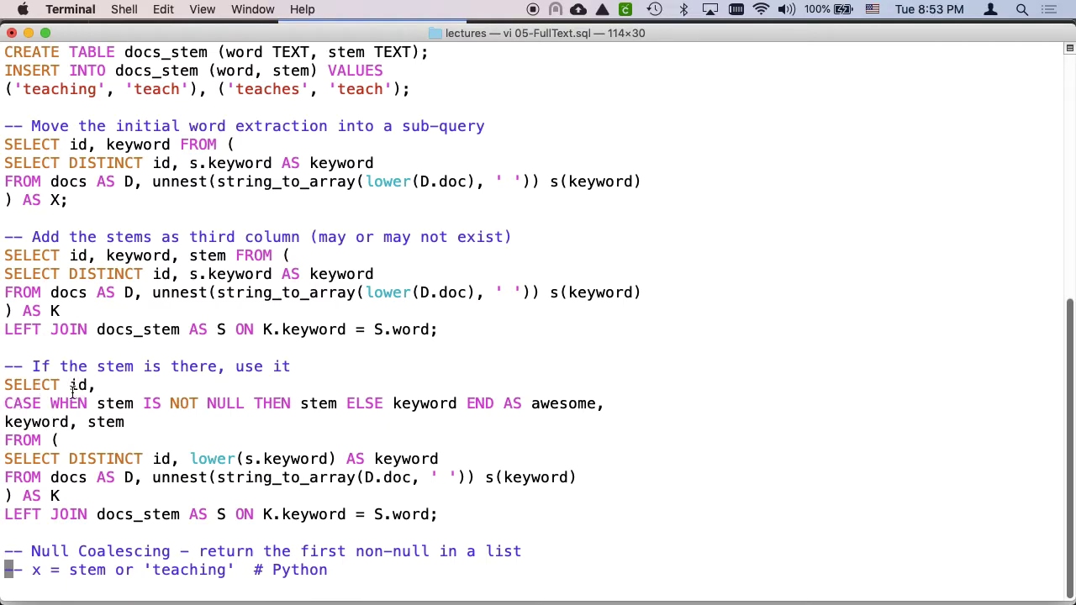
# Step: Select the whole 'If the stem is there, use it' CASE WHEN query in vi
pyautogui.moveTo(4, 403); pyautogui.dragTo(281, 404)
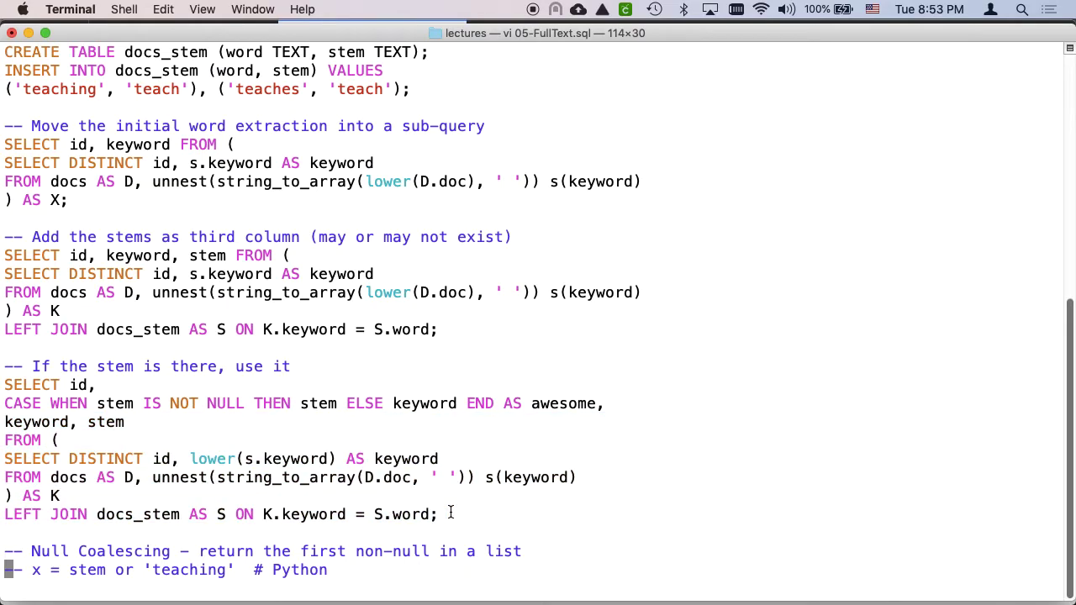
pyautogui.moveTo(4, 384); pyautogui.dragTo(437, 514)
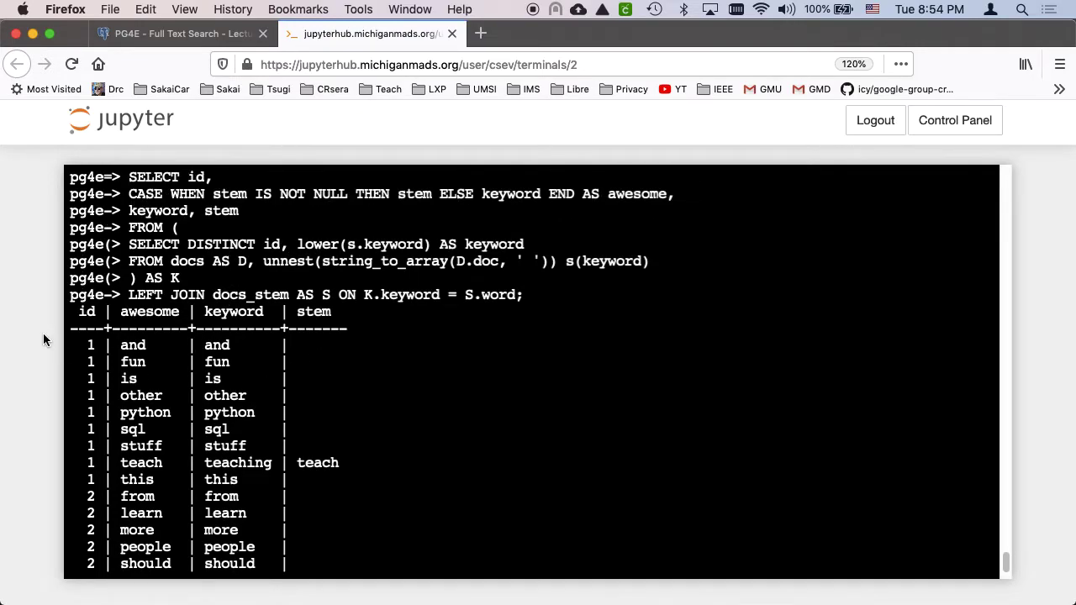
# Step: Highlight the 'awesome' column and 'teach' replacing 'teaching' in the CASE WHEN query output
pyautogui.doubleClick(148, 311)
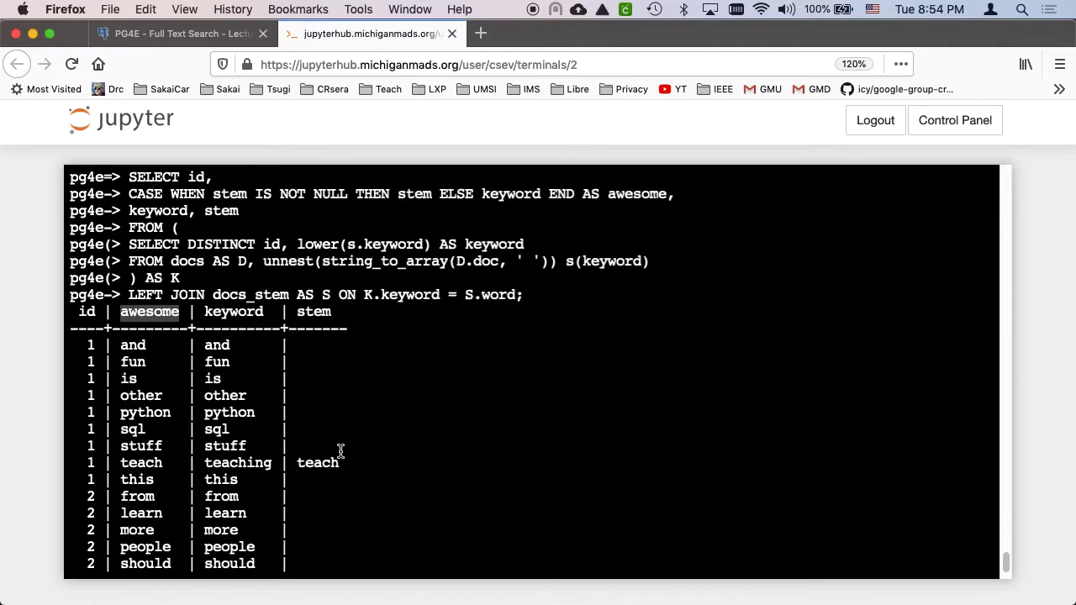
pyautogui.doubleClick(317, 463)
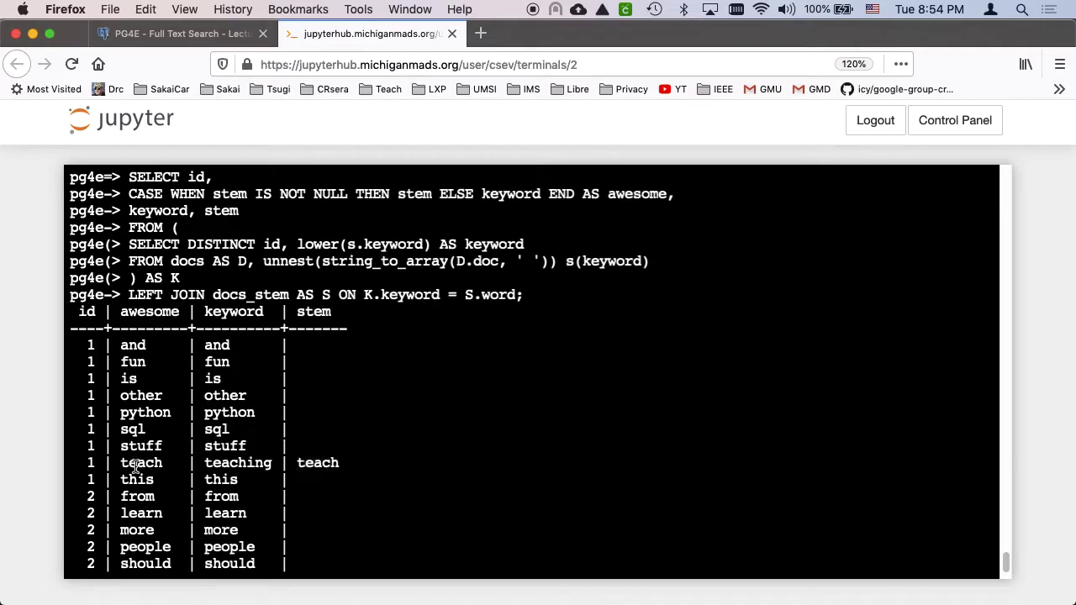
pyautogui.doubleClick(141, 462)
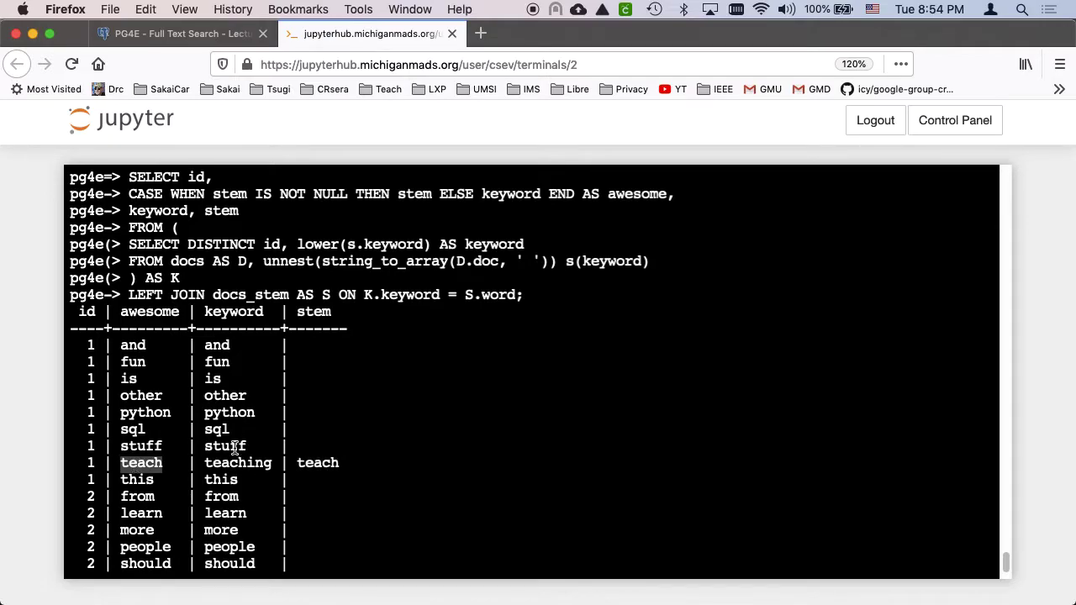
pyautogui.doubleClick(224, 445)
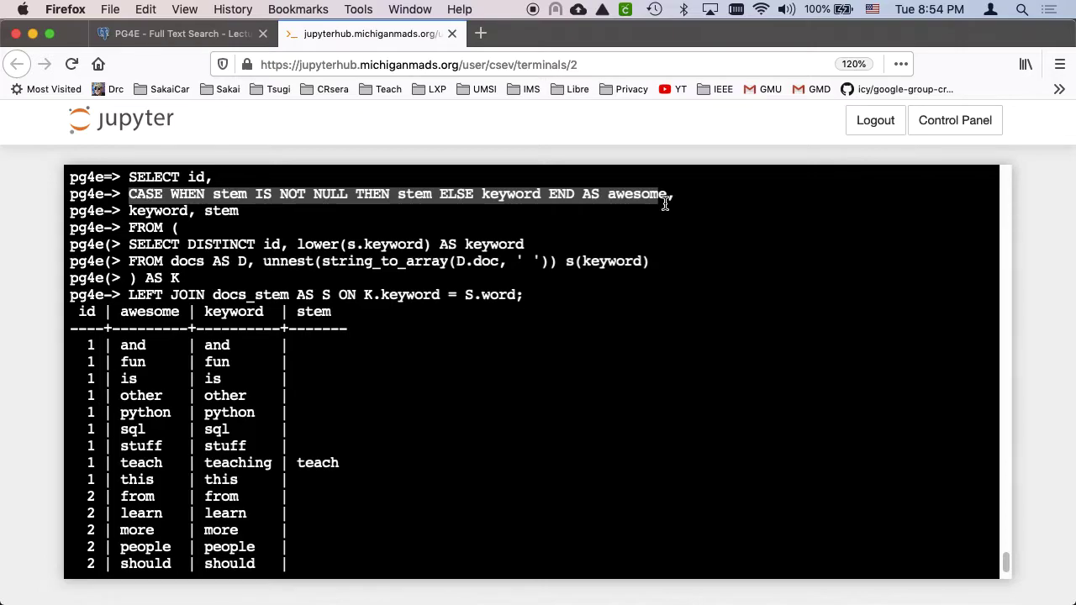
pyautogui.moveTo(591, 266)
pyautogui.write("SELECT COALESCE('umsi', NULL, 'SQL');")
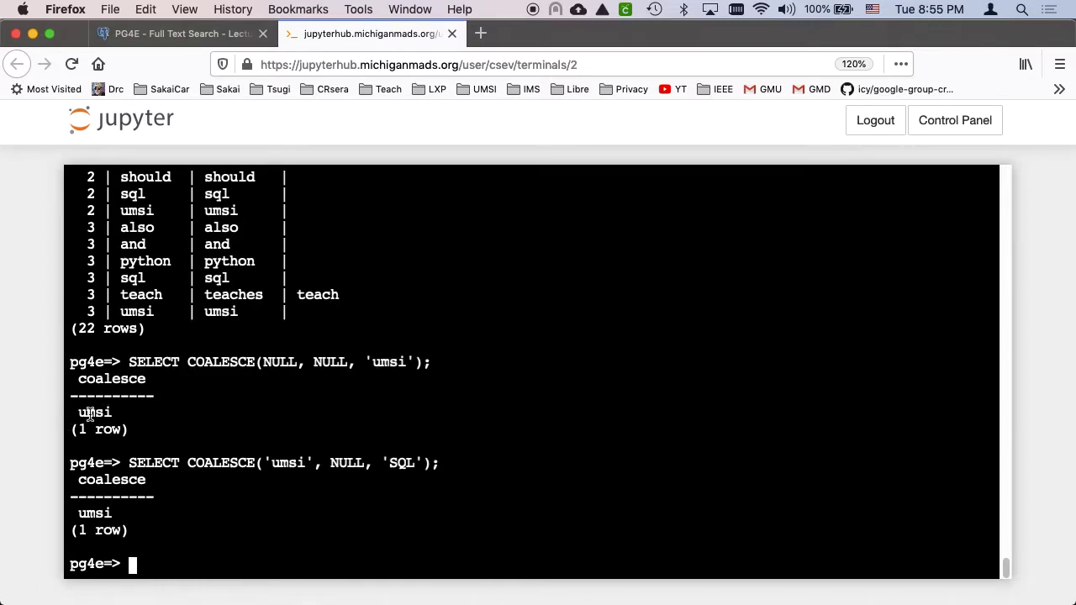
pyautogui.moveTo(272, 466)
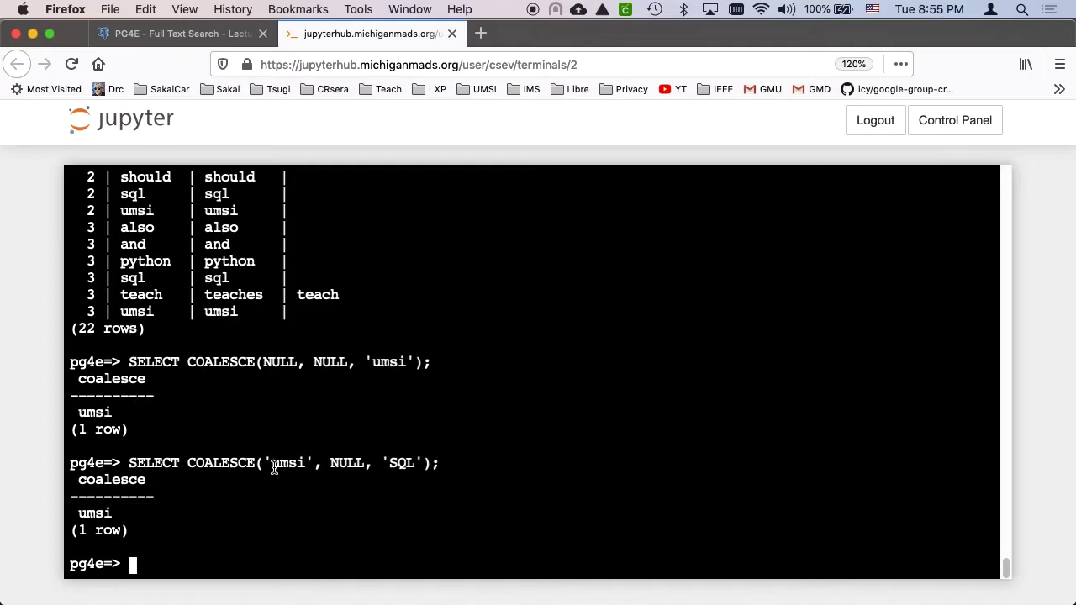
pyautogui.moveTo(201, 529)
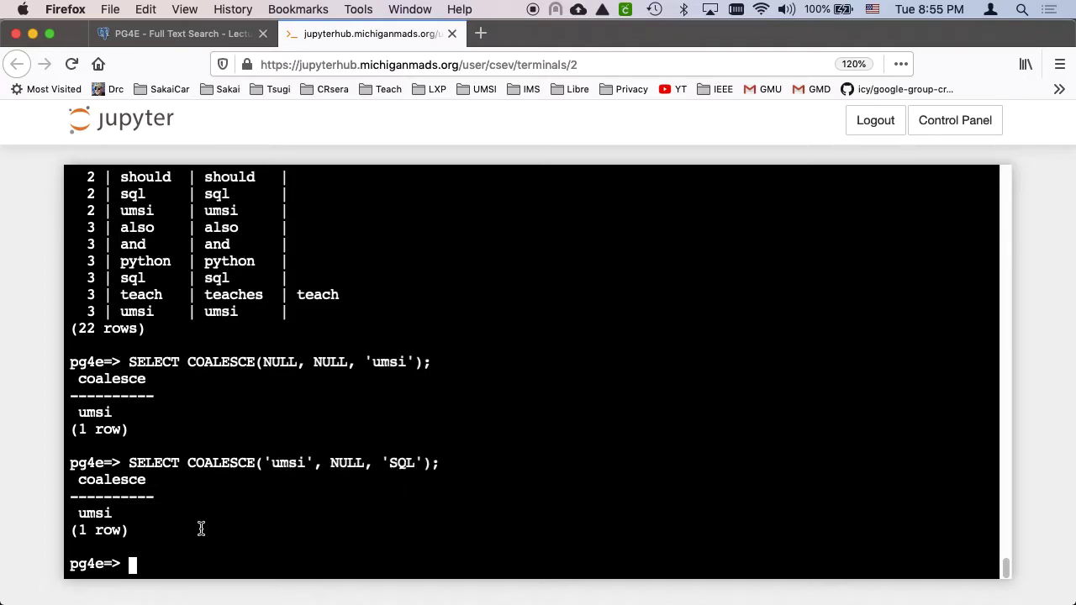
pyautogui.moveTo(295, 447)
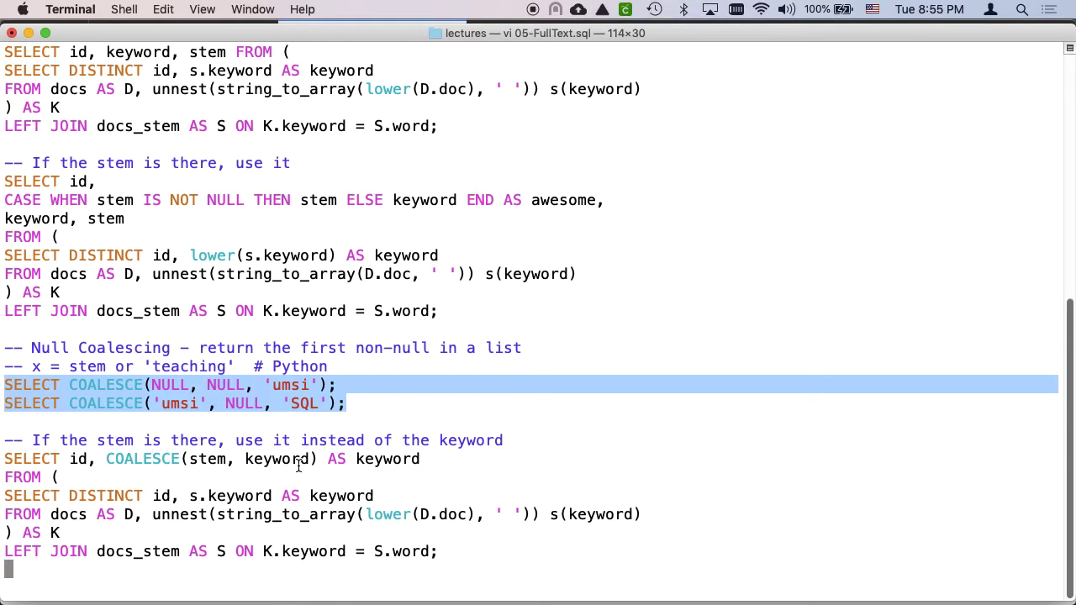
pyautogui.moveTo(87, 468)
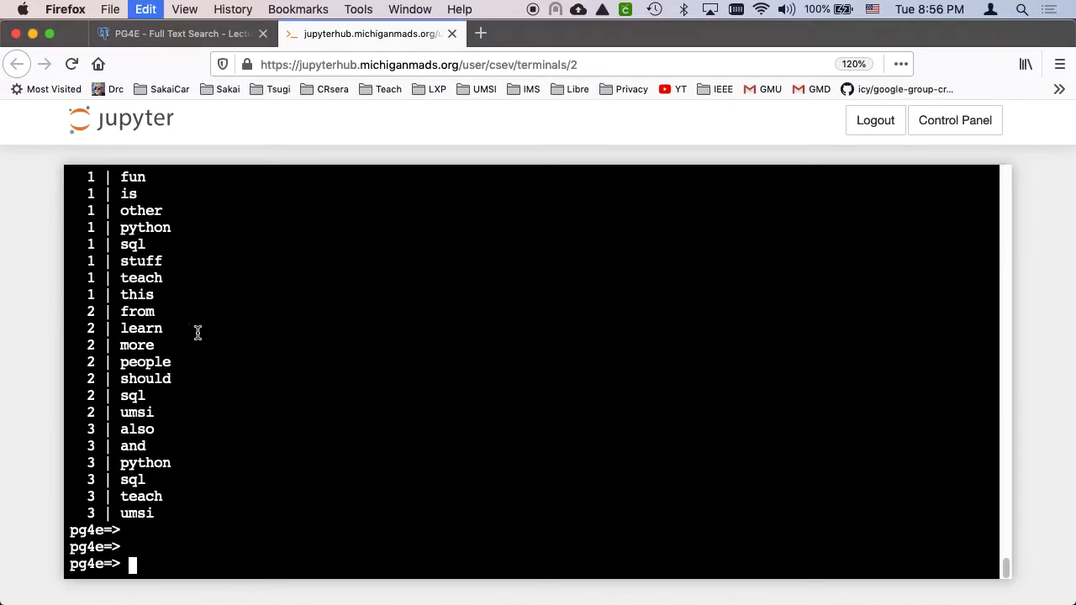
# Step: Rerun the COALESCE(stem, keyword) query and highlight the keyword 'learn' in the results
pyautogui.press('Return')
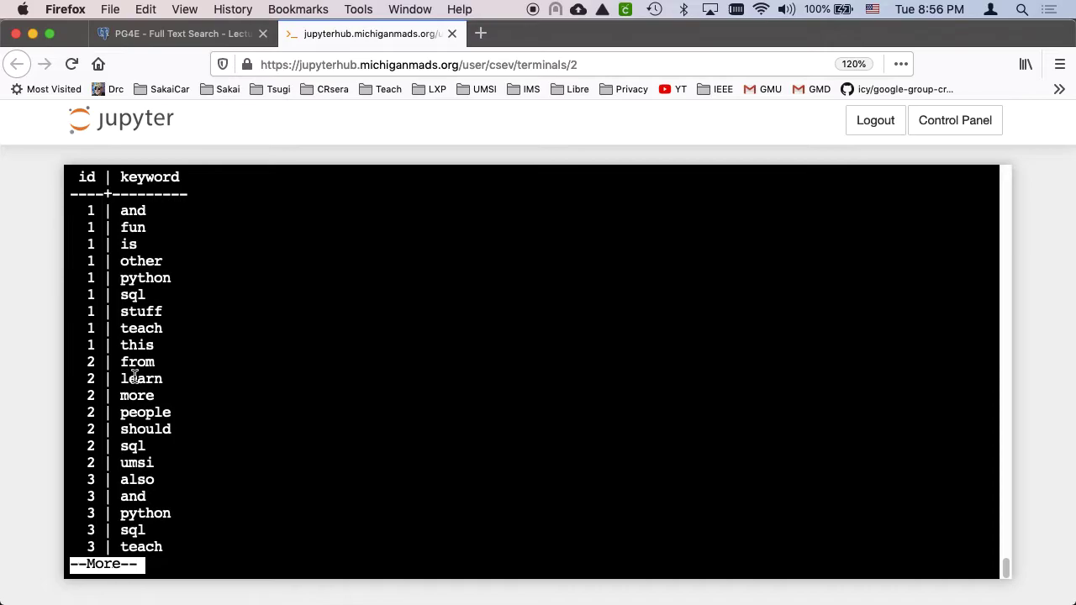
pyautogui.doubleClick(140, 379)
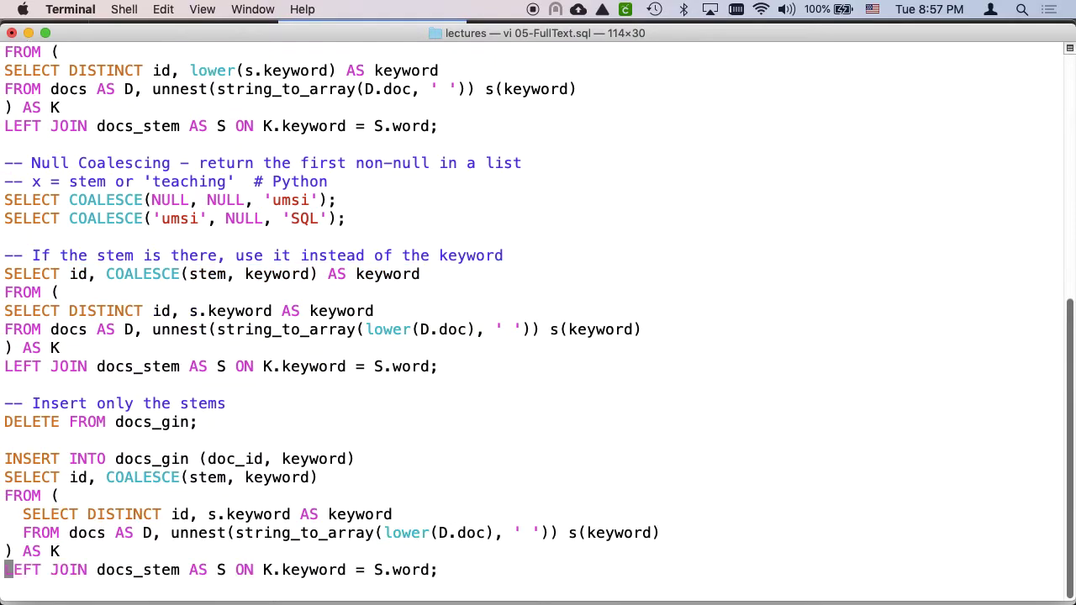
# Step: Select the DELETE and stop-word-filtered INSERT INTO docs_gin statements in the stems section
pyautogui.scroll(-3)
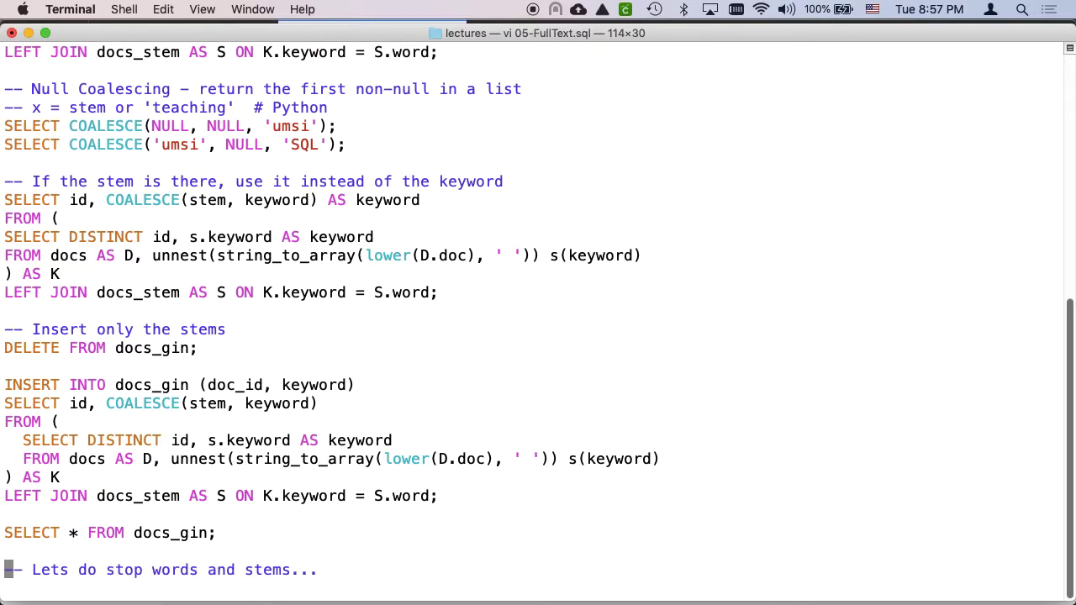
pyautogui.moveTo(230, 292)
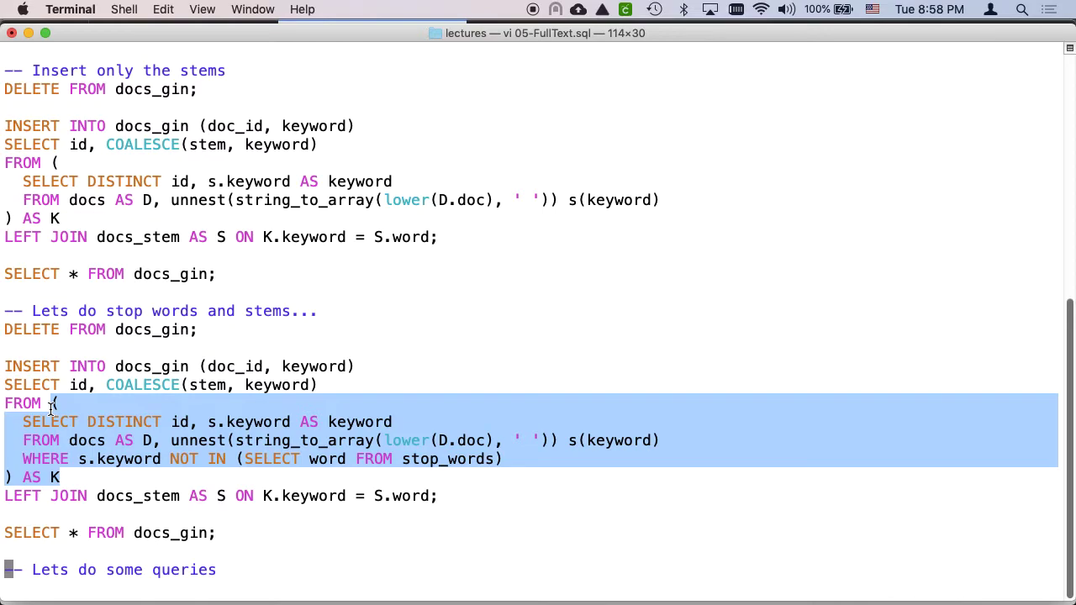
pyautogui.moveTo(162, 328)
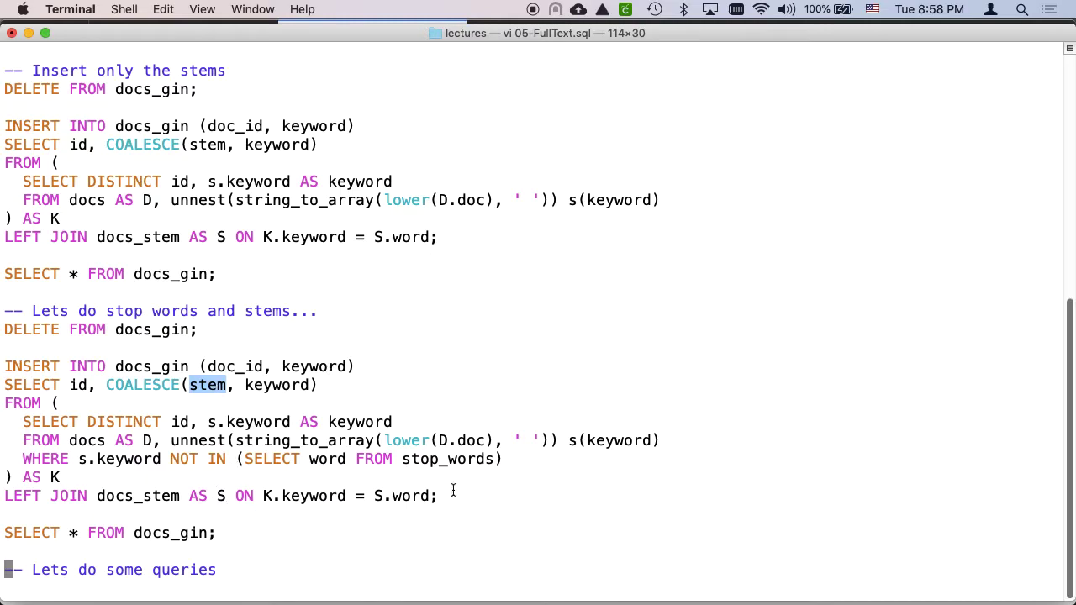
pyautogui.moveTo(5, 366); pyautogui.dragTo(437, 495)
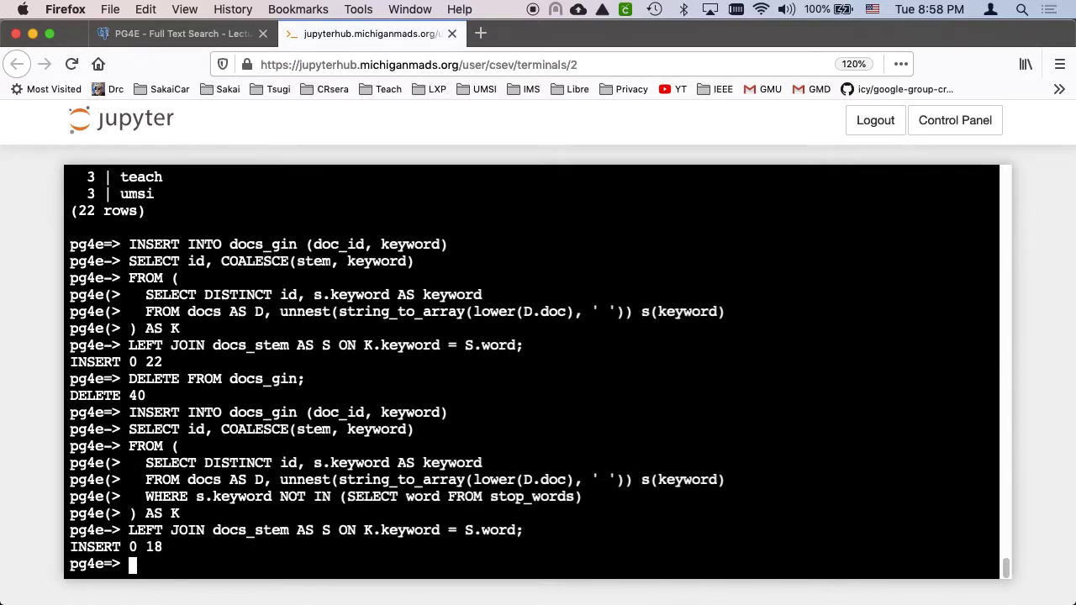
# Step: Query the first ten rows of docs_gin at the pg4e prompt
pyautogui.write('d')
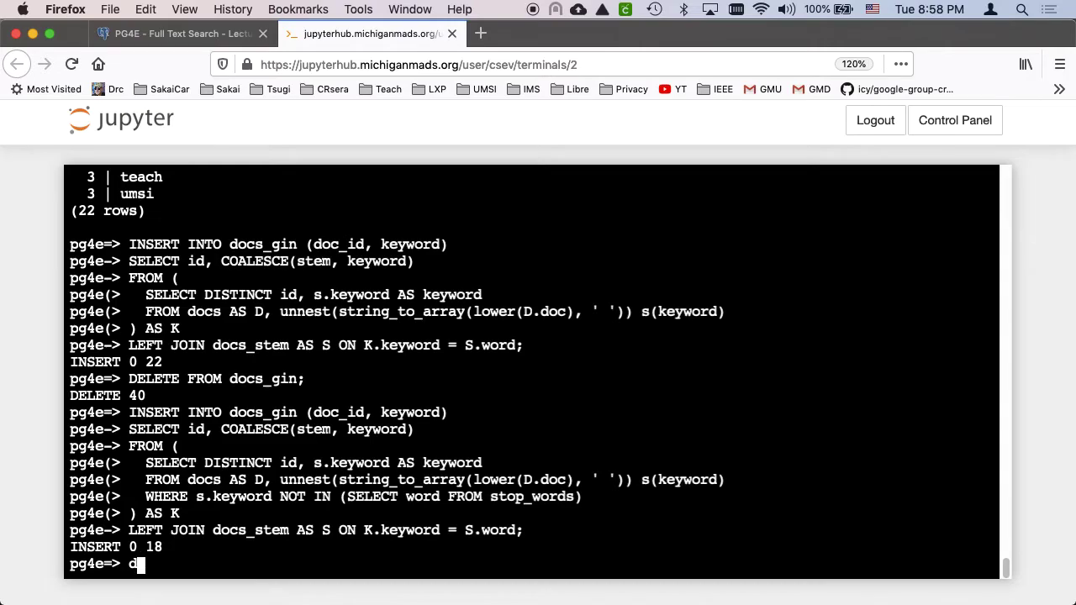
pyautogui.write('select *')
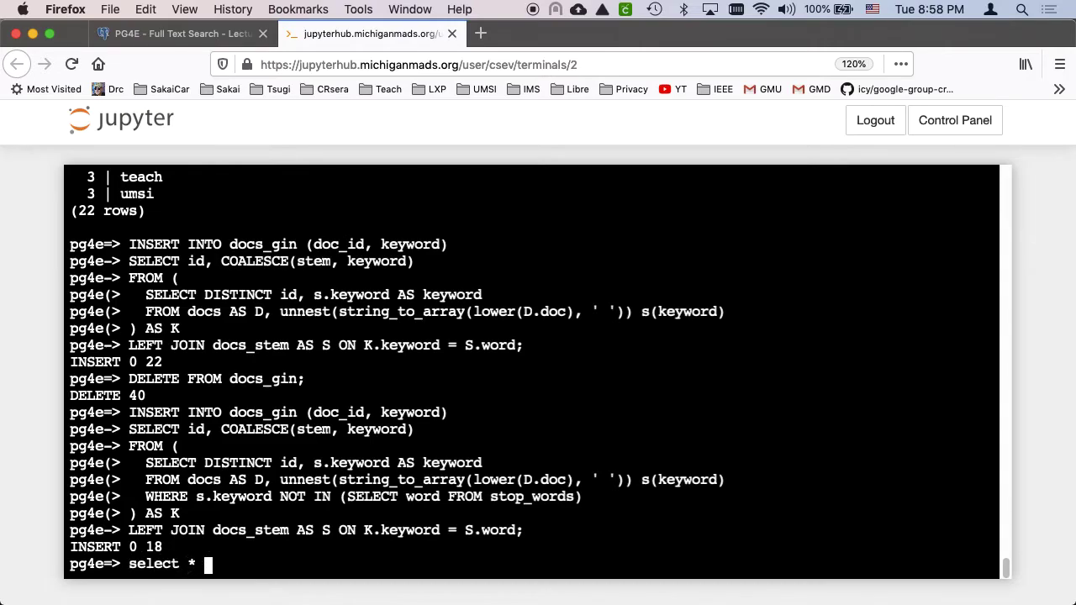
pyautogui.write('fr')
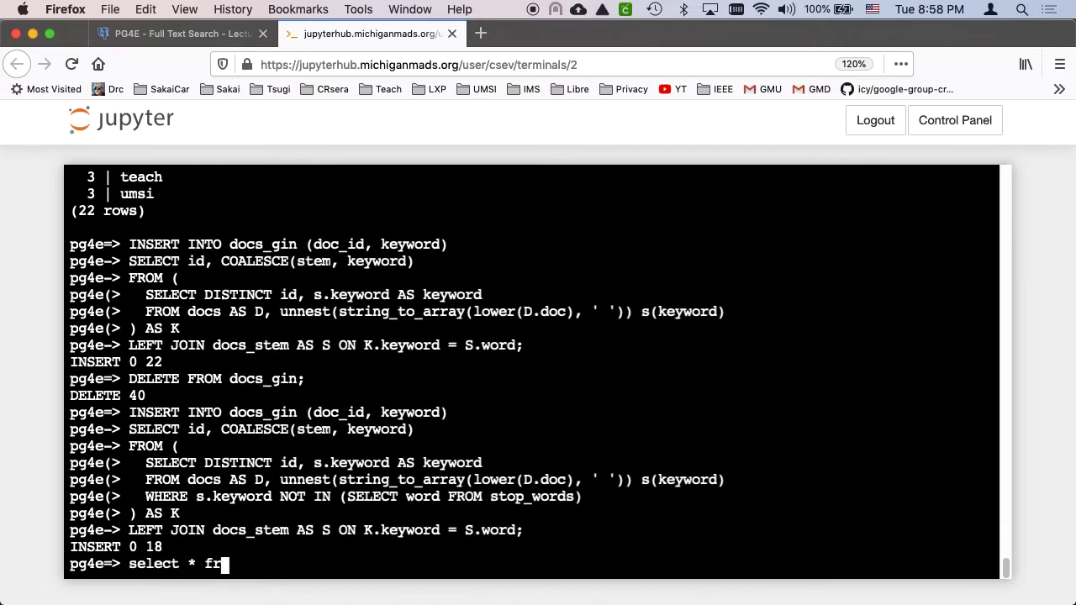
pyautogui.write('om')
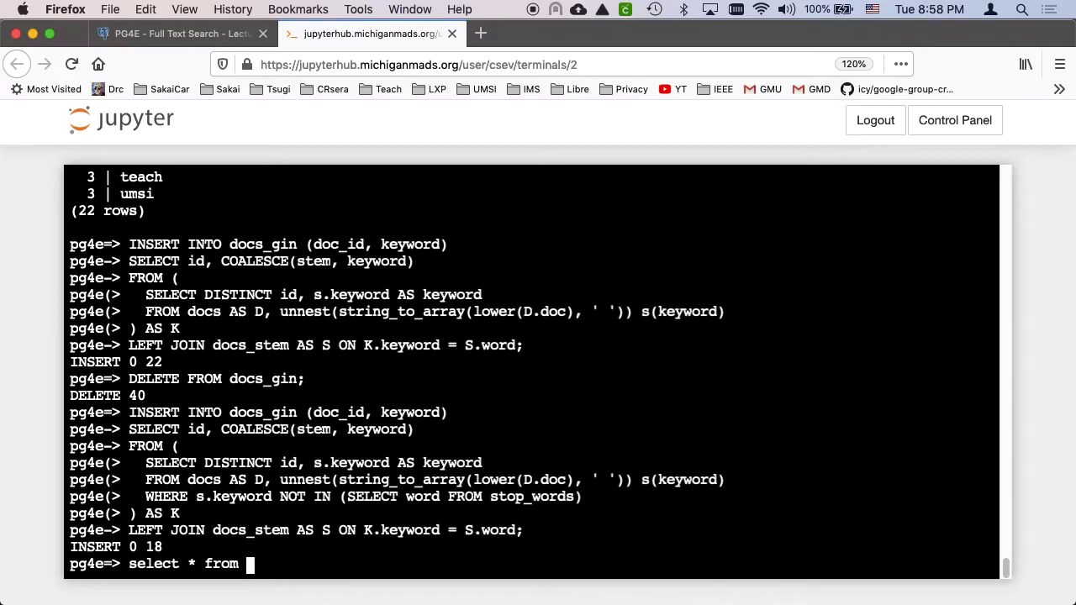
pyautogui.write('docs_git')
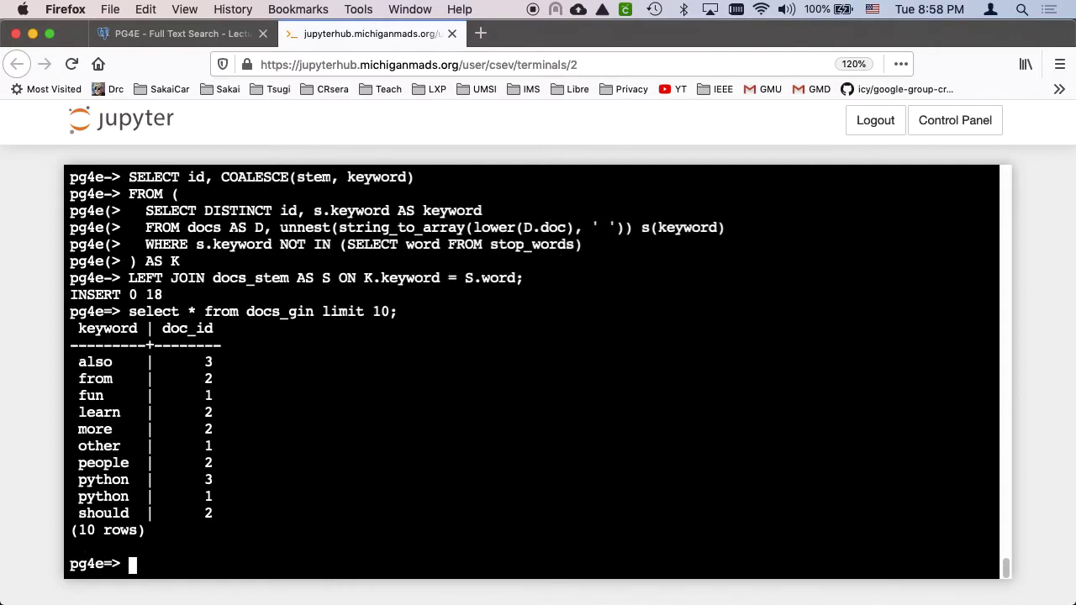
pyautogui.moveTo(126, 401)
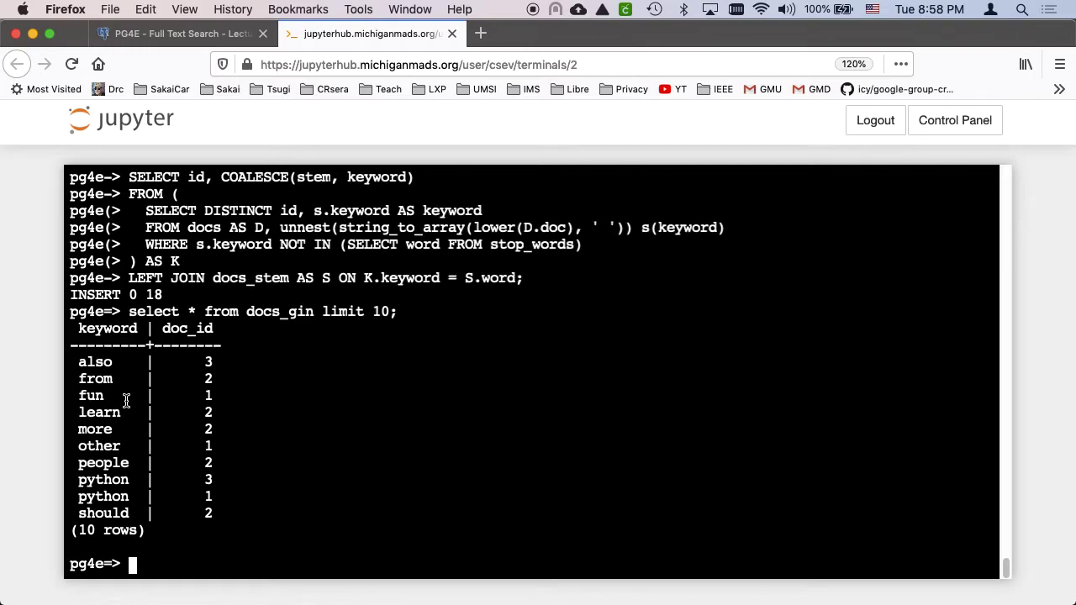
pyautogui.moveTo(135, 403)
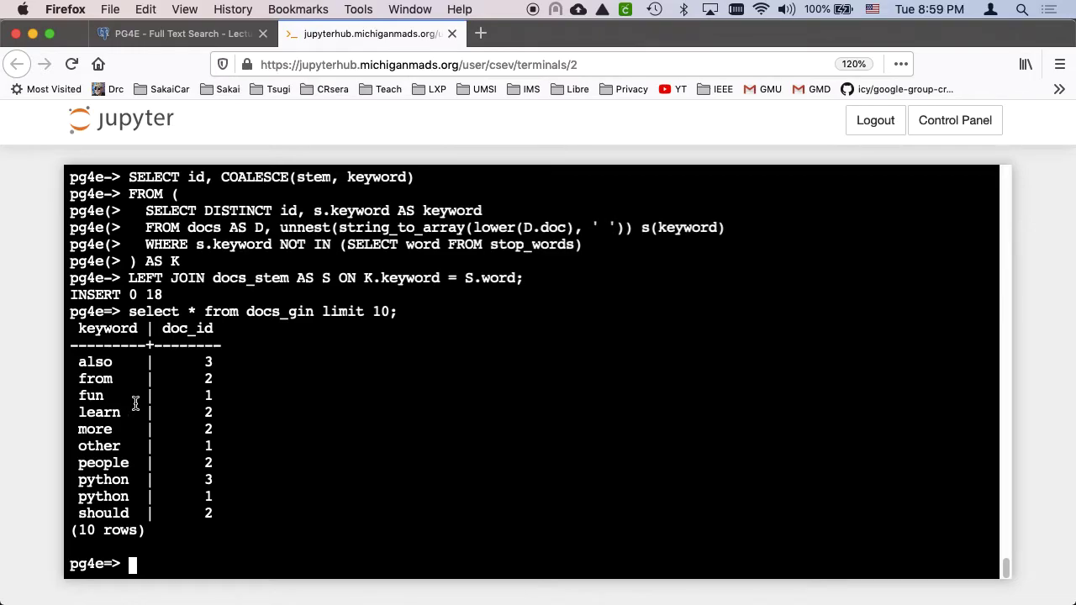
pyautogui.moveTo(261, 336)
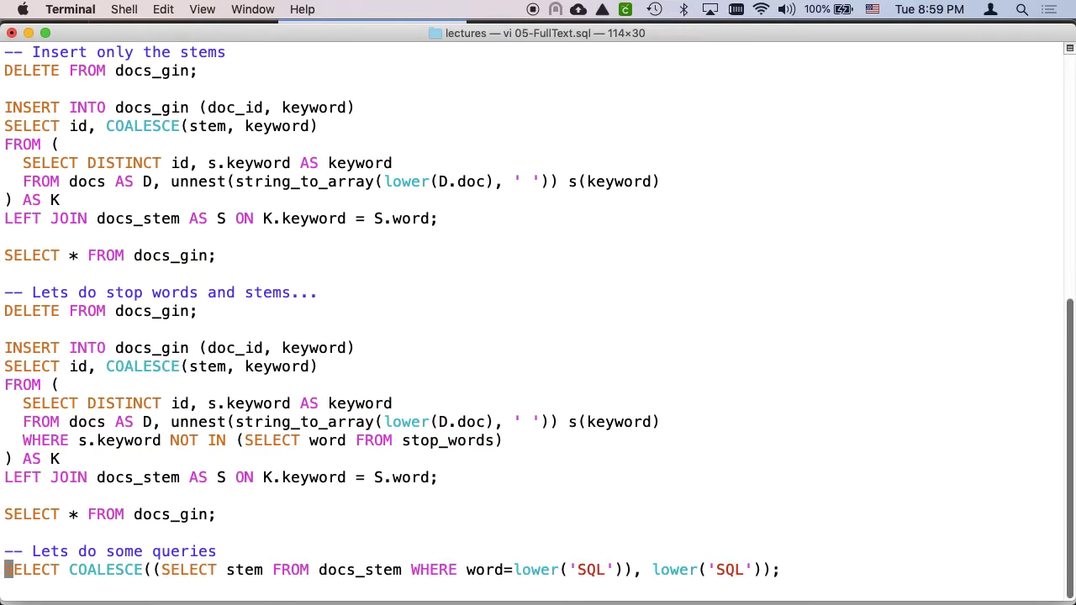
# Step: Scroll vi down to the 'Lets do some queries' stem-lookup section
pyautogui.scroll(-3)
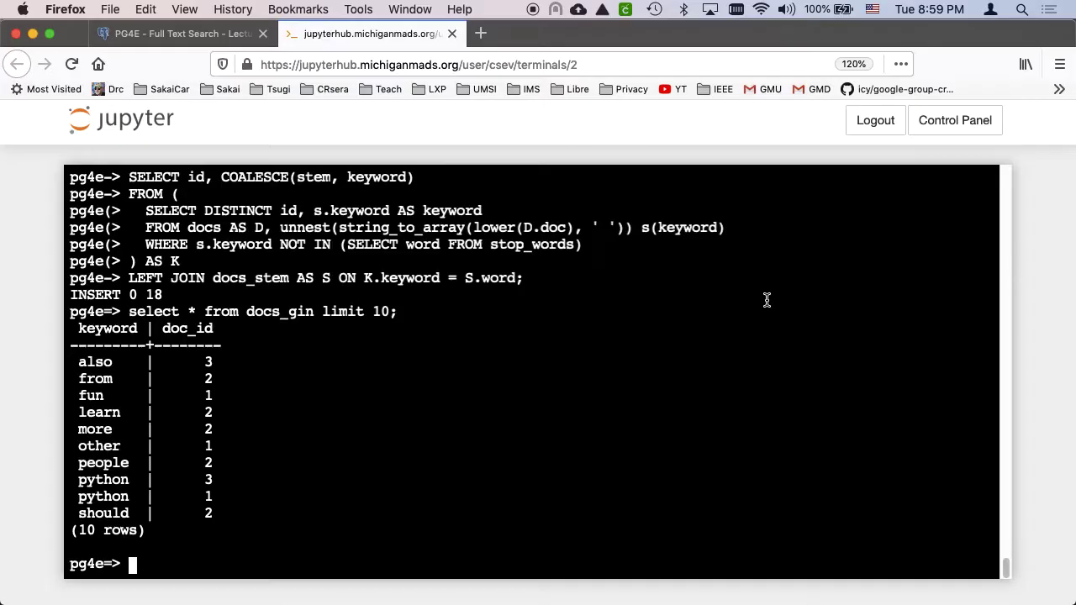
# Step: Run the COALESCE stem lookups: 'SQL' returns sql and 'teaching' returns teach
pyautogui.write("SELECT COALESCE((SELECT stem FROM docs_stem WHERE word=lower('SQL')), lower('SQL'));")
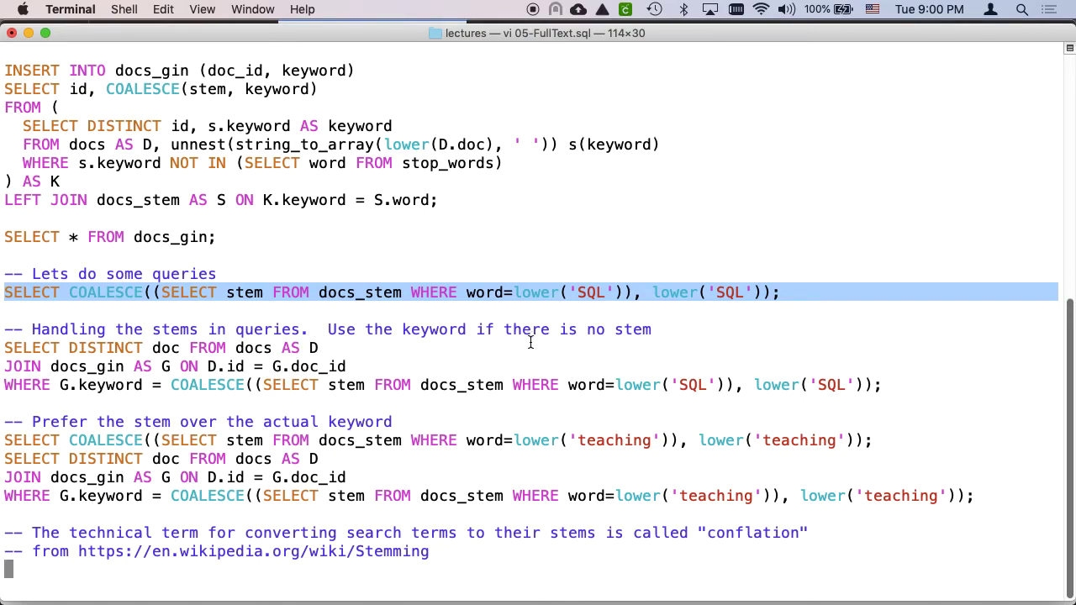
pyautogui.doubleClick(359, 440)
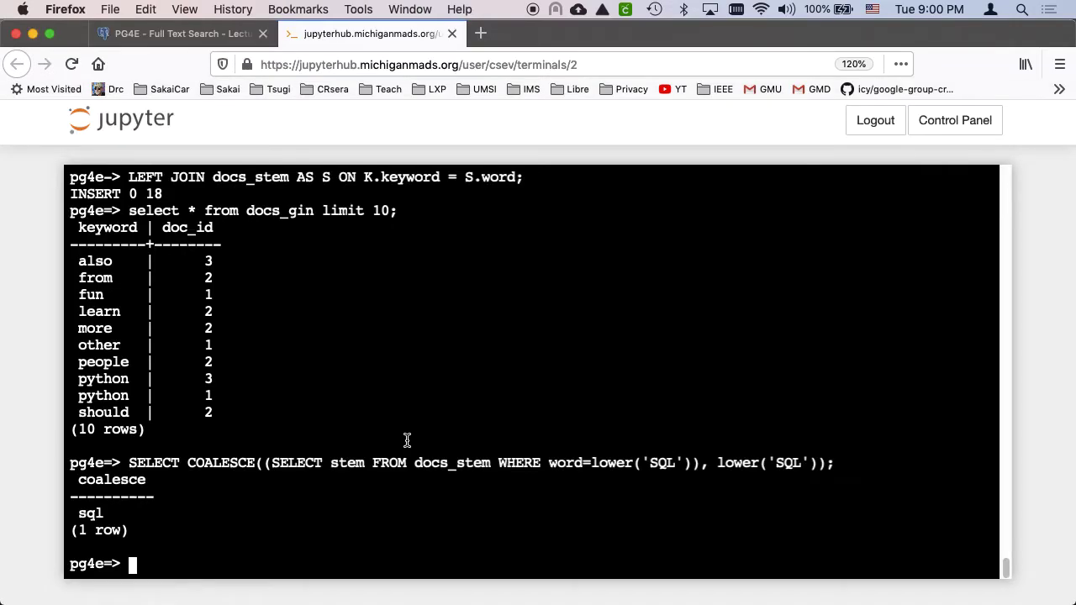
pyautogui.write("SELECT COALESCE((SELECT stem FROM docs_stem WHERE word=lower('teaching')), lower('teaching'));")
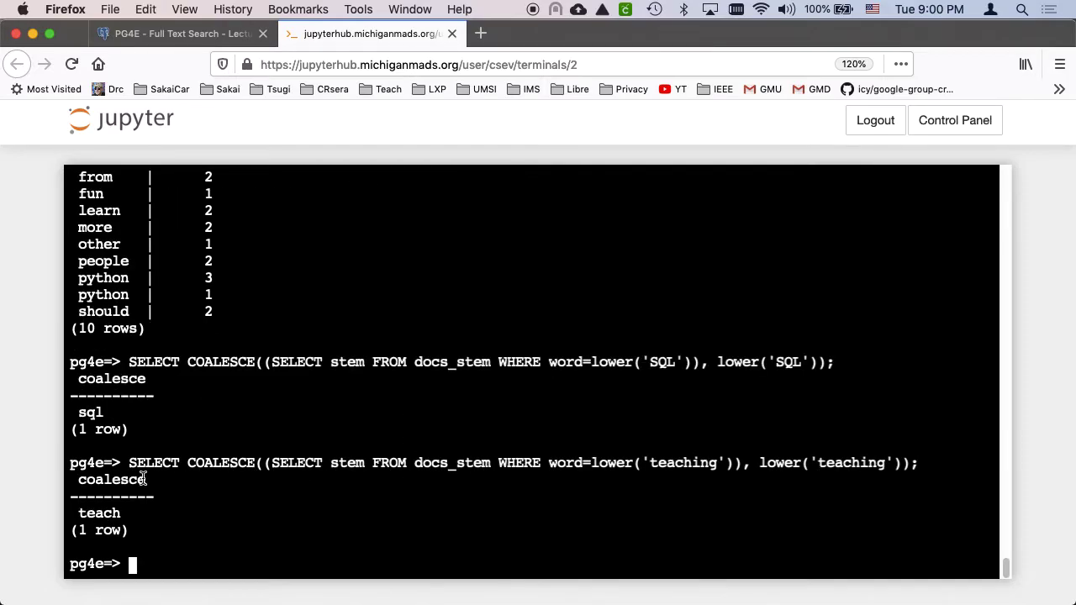
pyautogui.moveTo(454, 469)
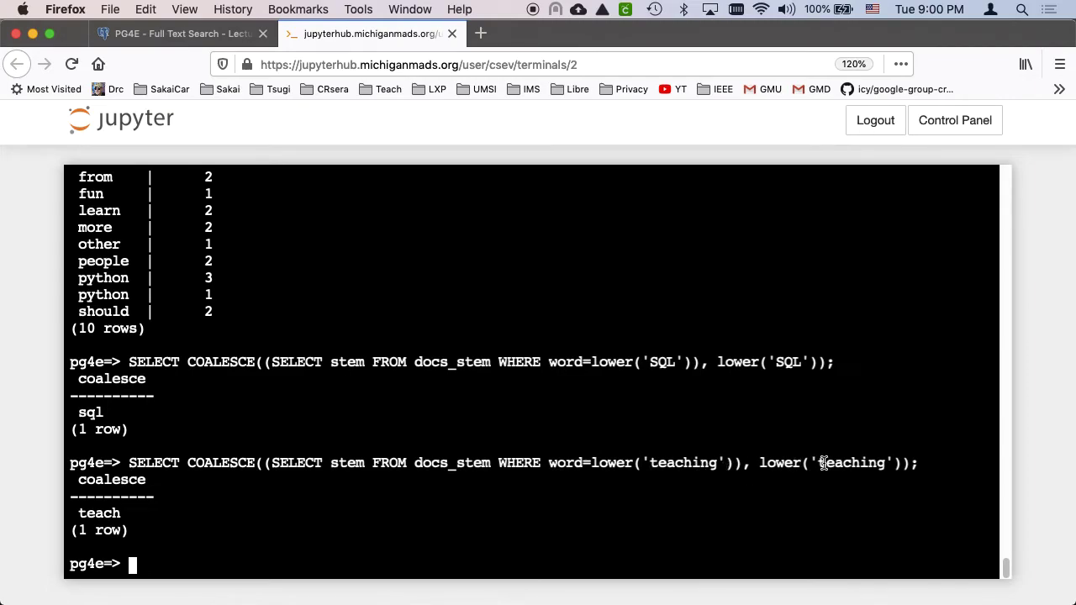
pyautogui.doubleClick(98, 512)
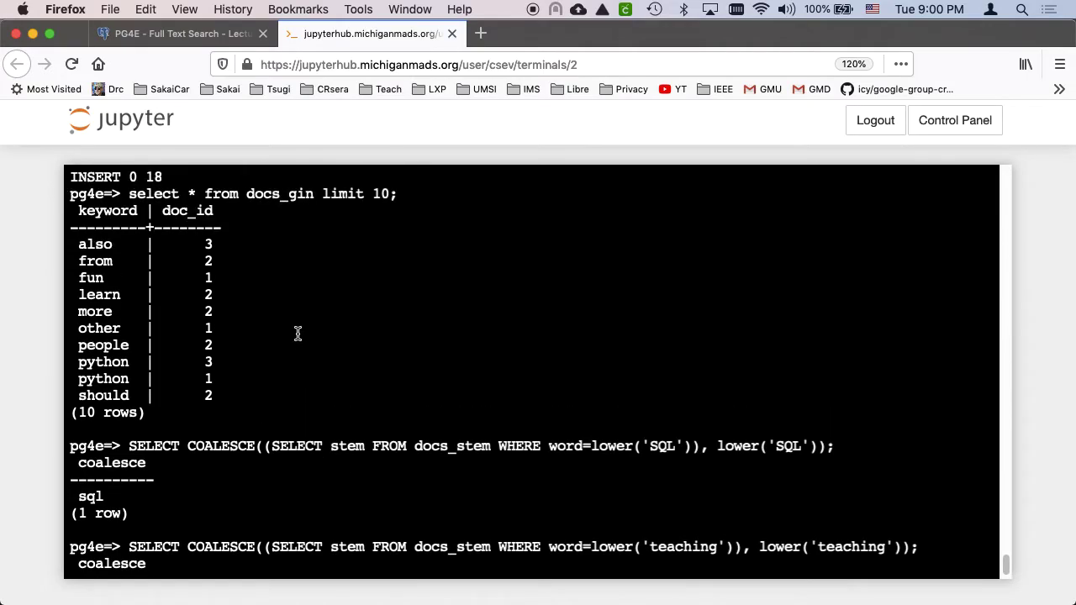
pyautogui.scroll(-3)
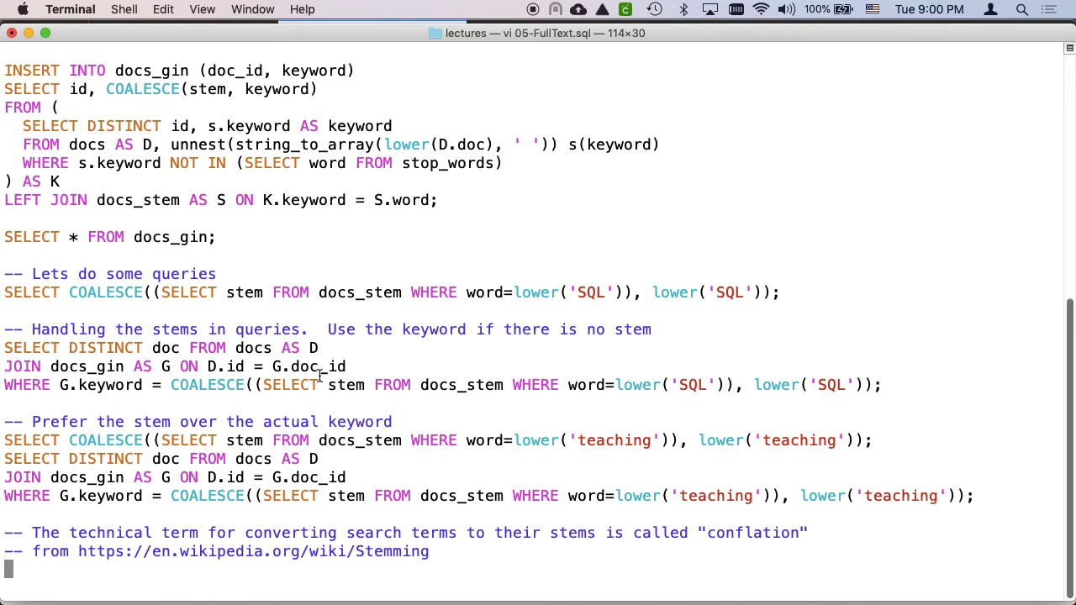
pyautogui.moveTo(888, 386)
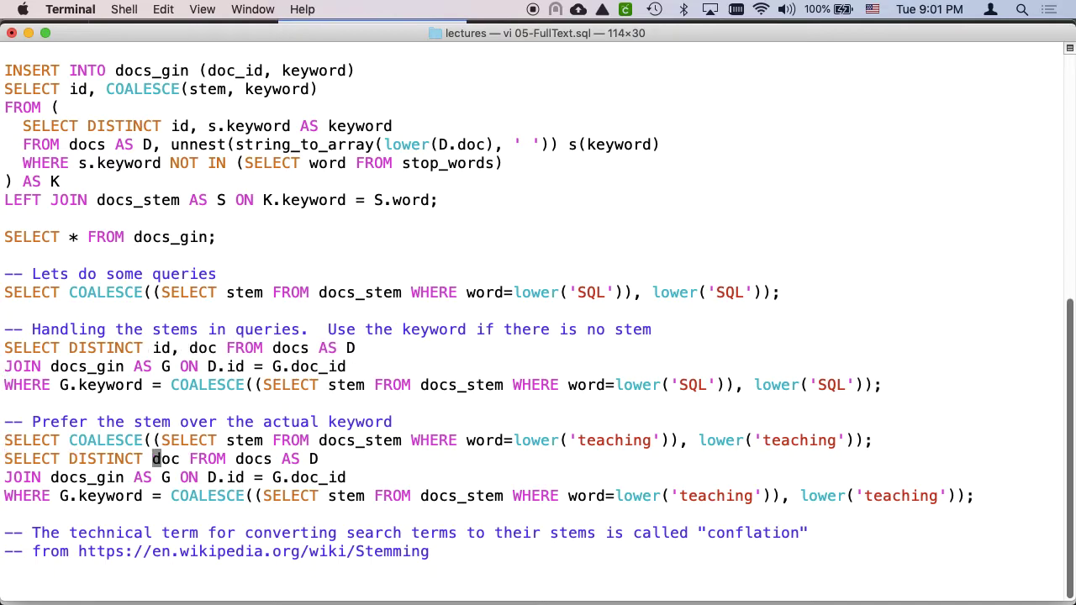
# Step: Add 'id,' to the SELECT DISTINCT stem queries, then show the PG4E full text search page
pyautogui.write('d,')
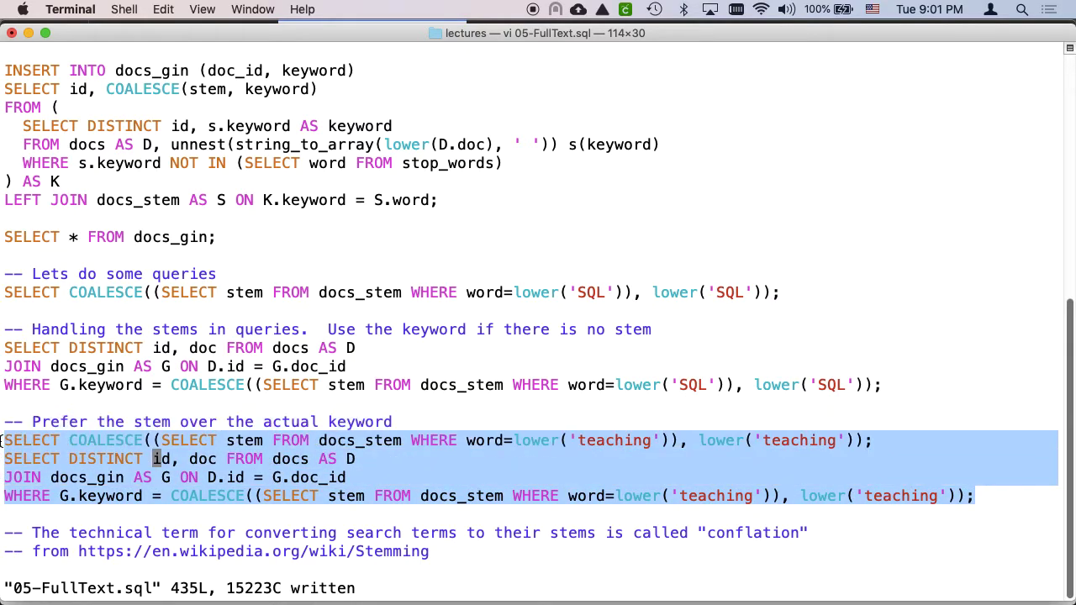
pyautogui.click(163, 9)
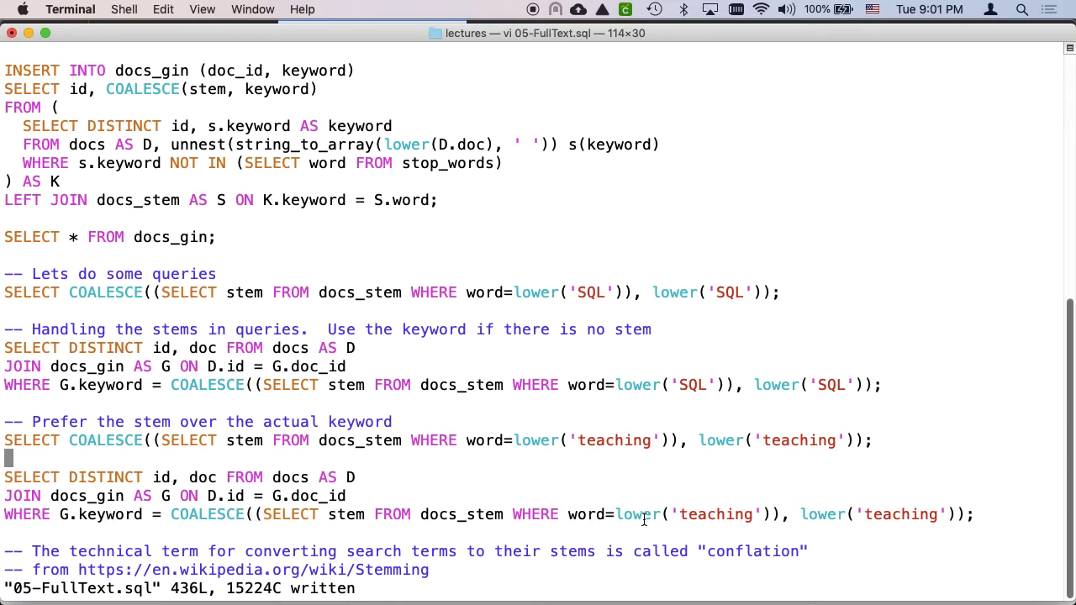
pyautogui.moveTo(727, 513)
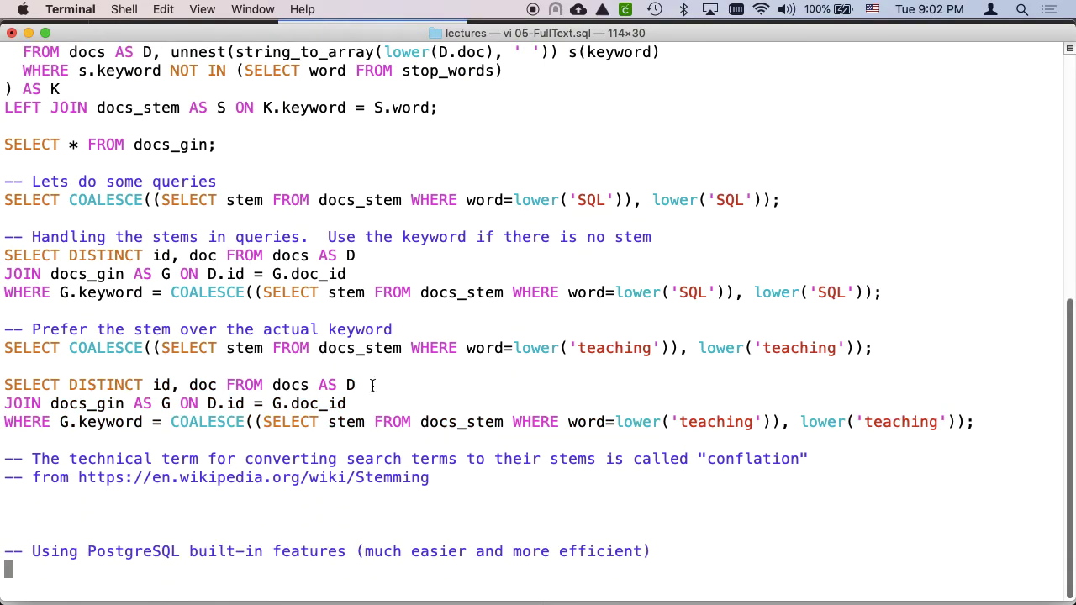
pyautogui.moveTo(223, 478)
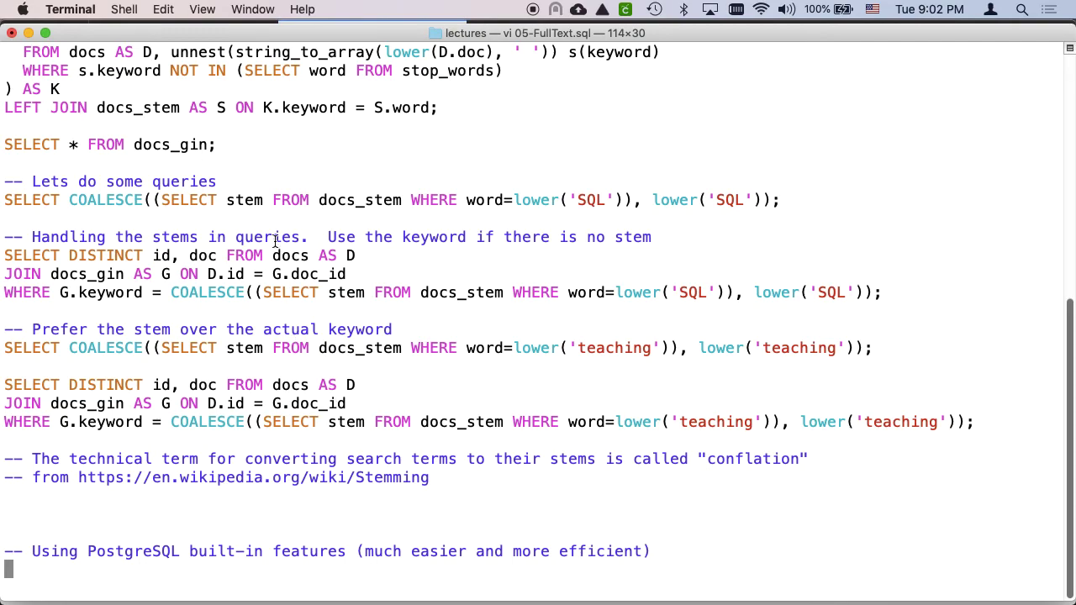
pyautogui.press('cmd+tab')
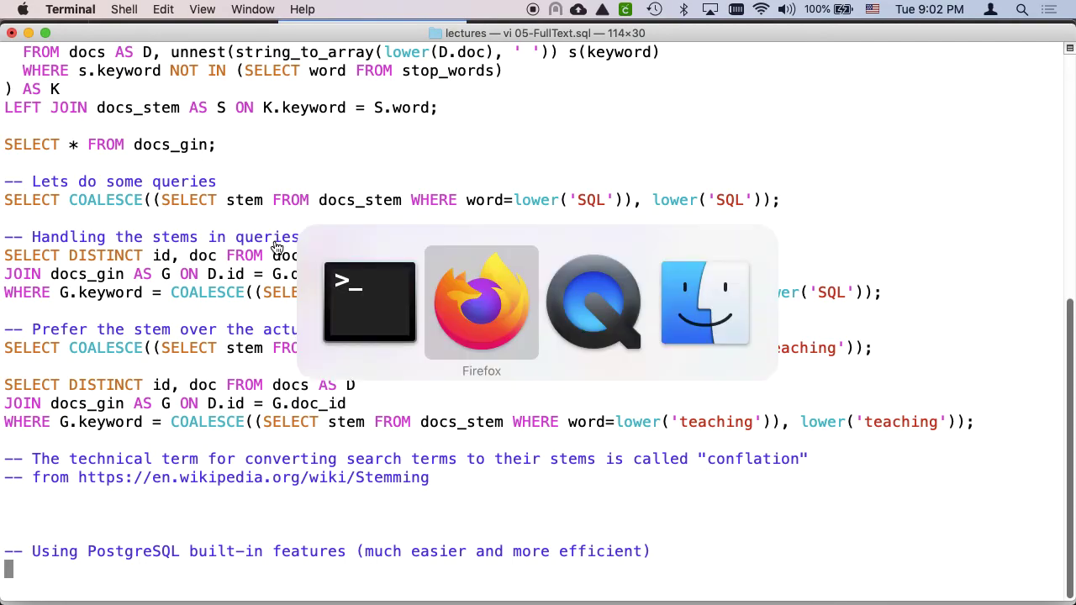
pyautogui.click(480, 303)
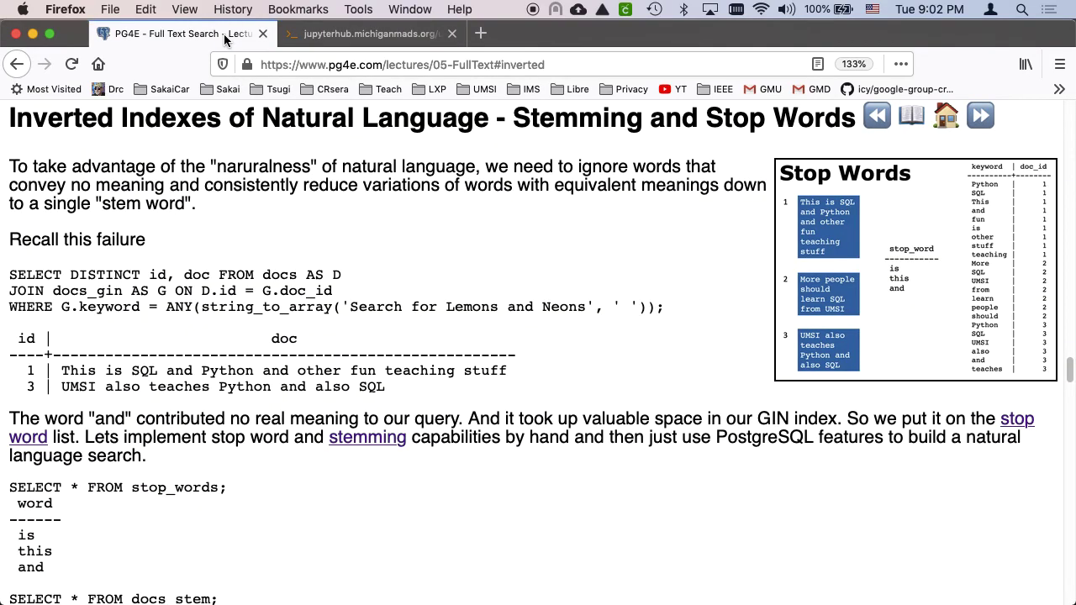